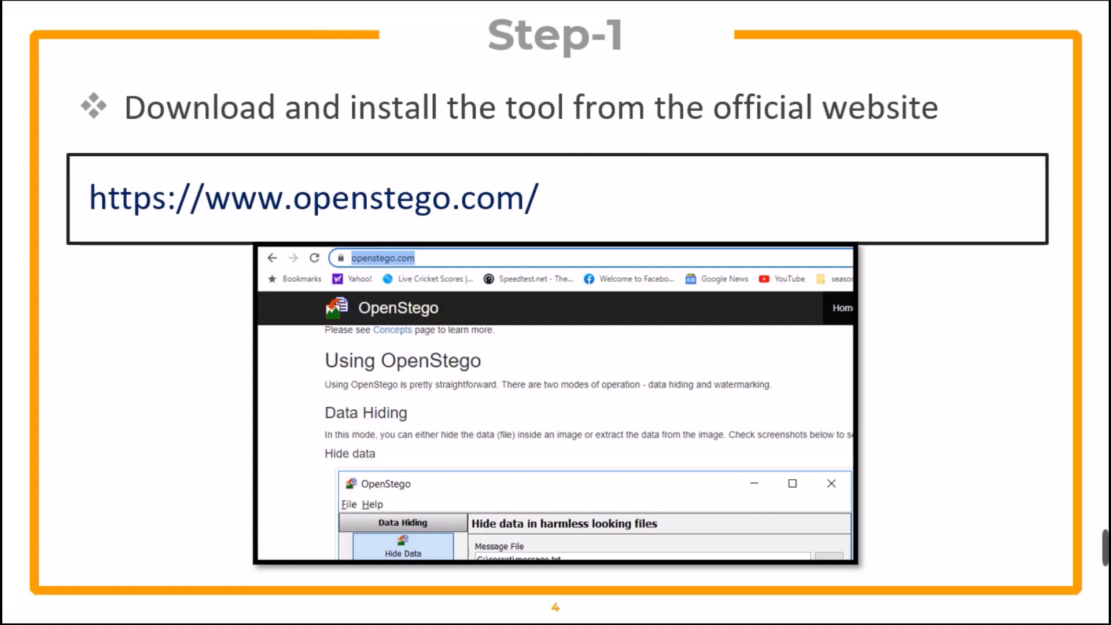
# Advance the slideshow four slides to the StegOnline 'Hiding data' slide
pyautogui.press('Right')
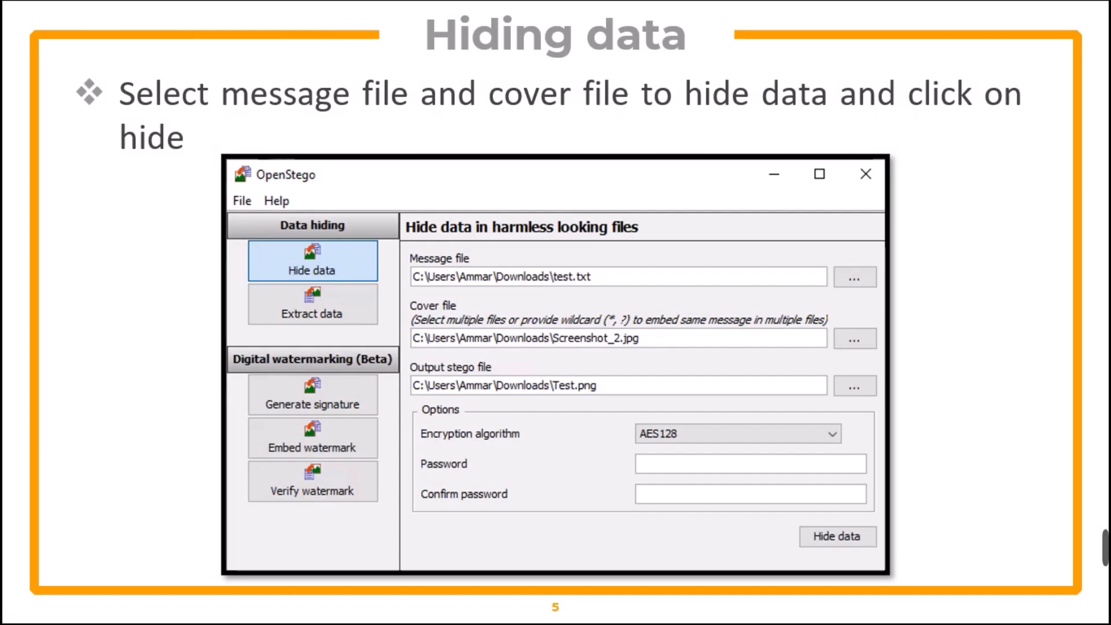
pyautogui.press('Right')
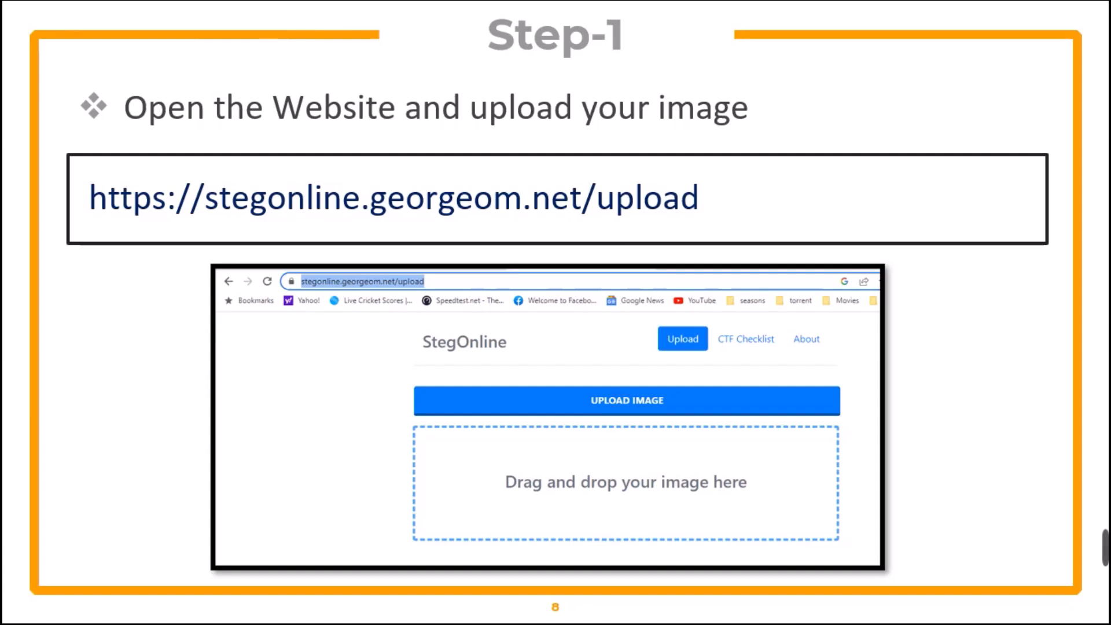
pyautogui.press('Right')
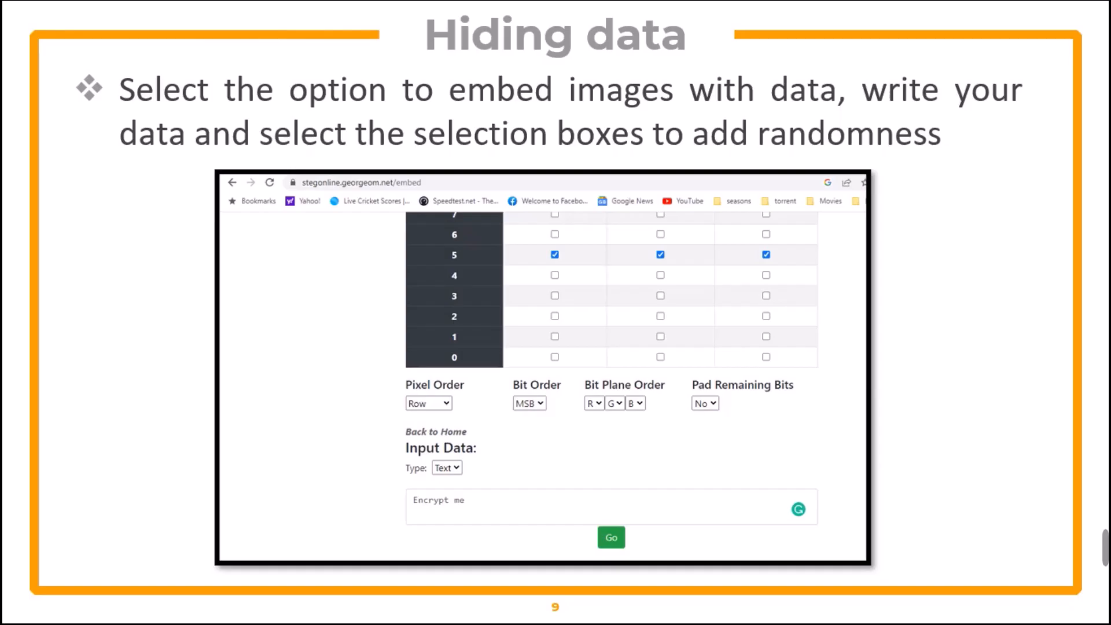
pyautogui.press('Right')
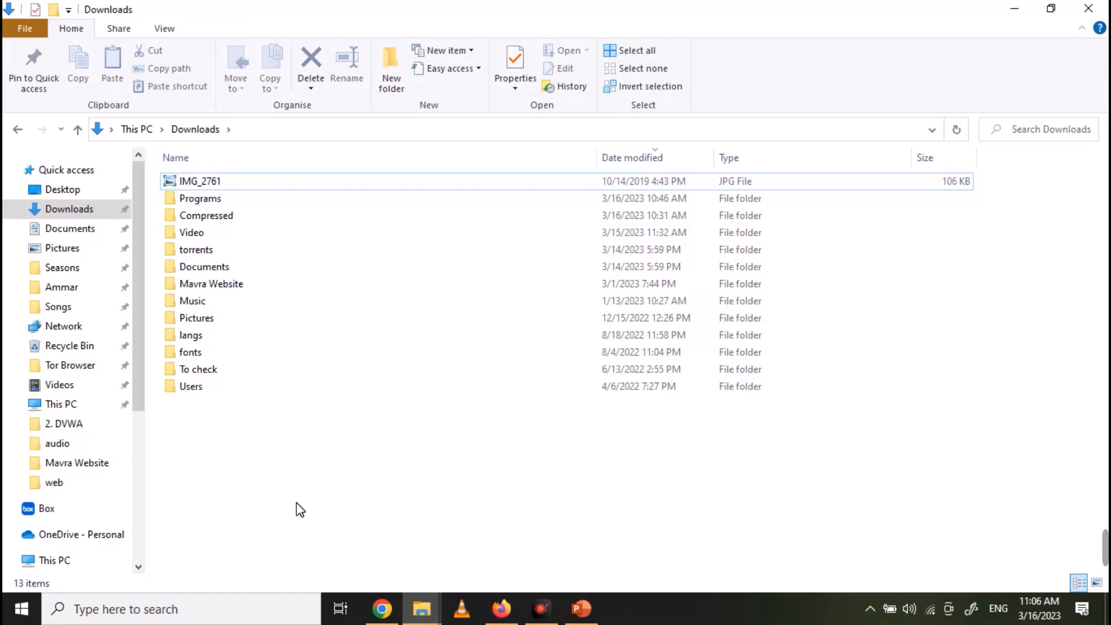
# Create a text file named test in Downloads containing 'hidden message' and save it
pyautogui.rightClick(299, 509)
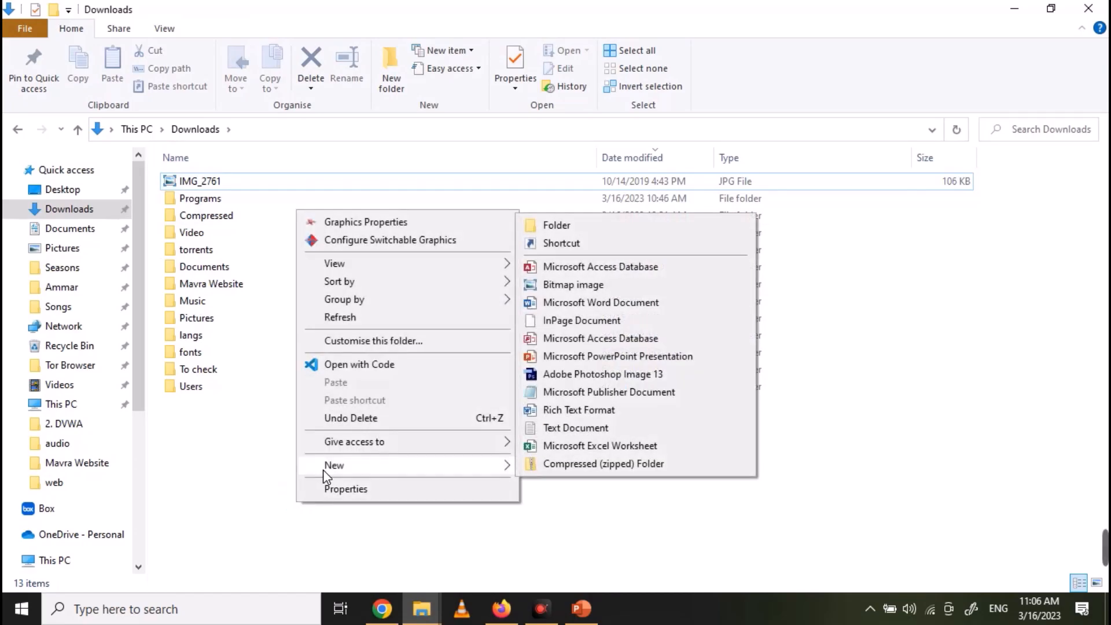
pyautogui.moveTo(587, 404)
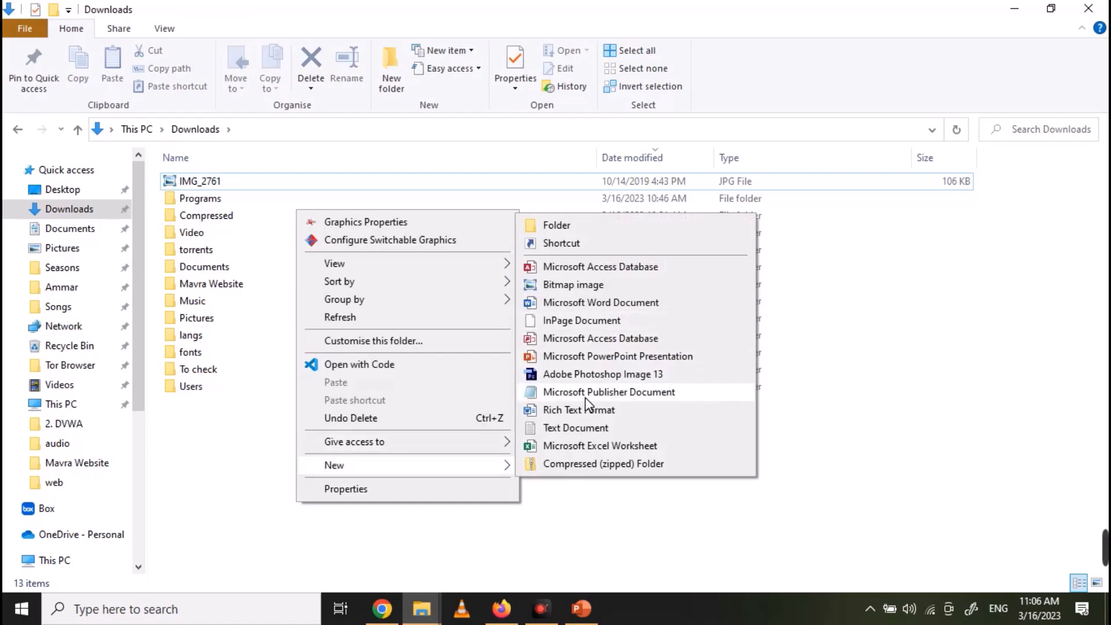
pyautogui.moveTo(609, 433)
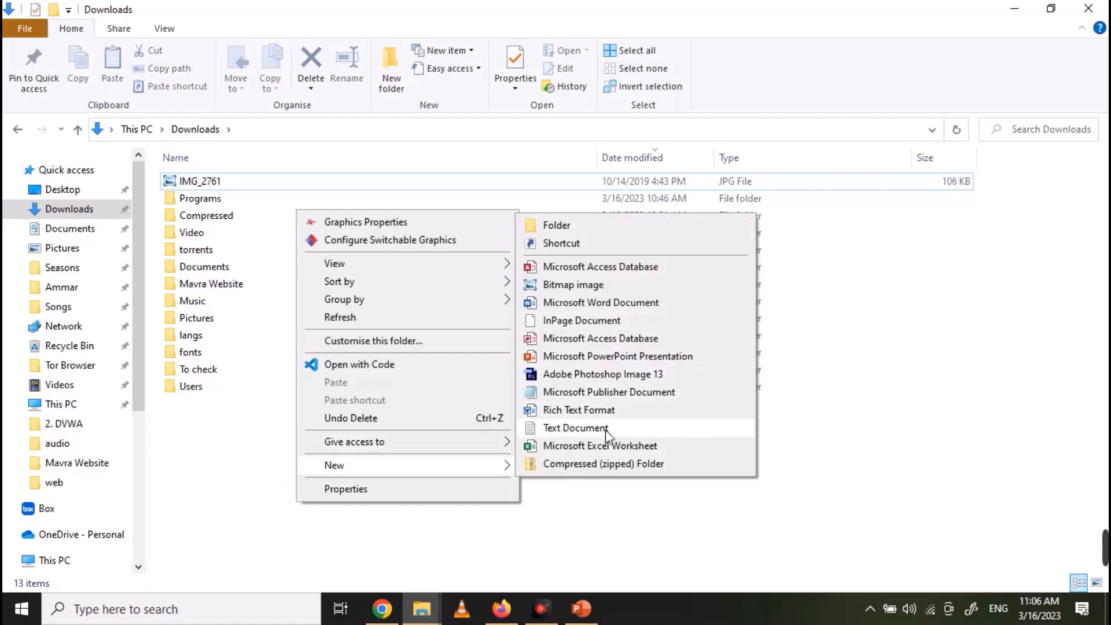
pyautogui.click(575, 428)
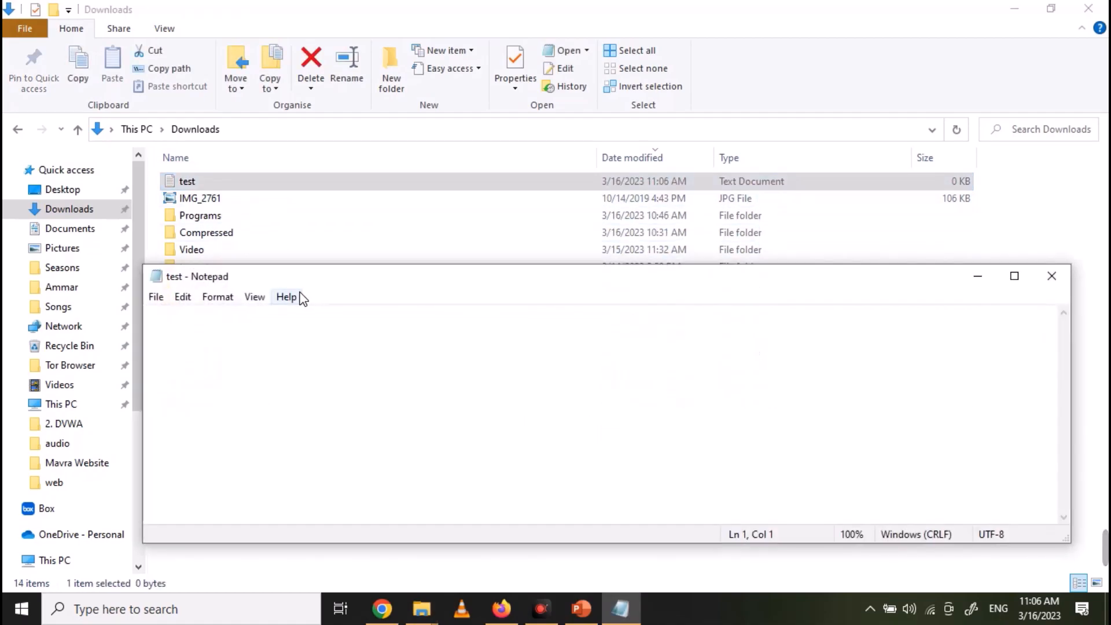
pyautogui.write('hidden message')
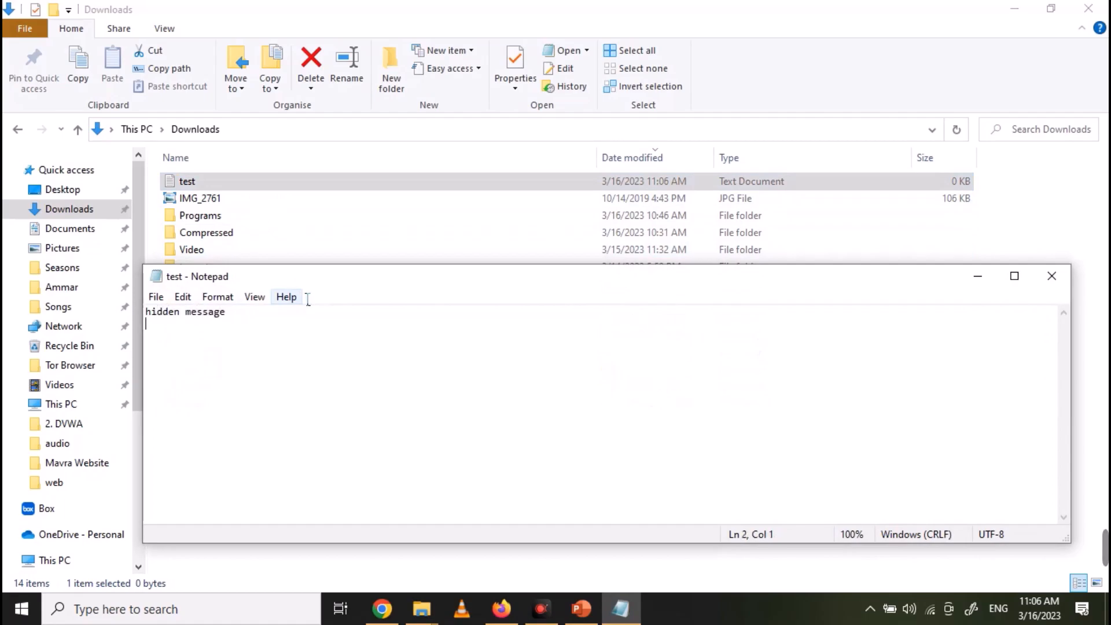
pyautogui.click(1048, 280)
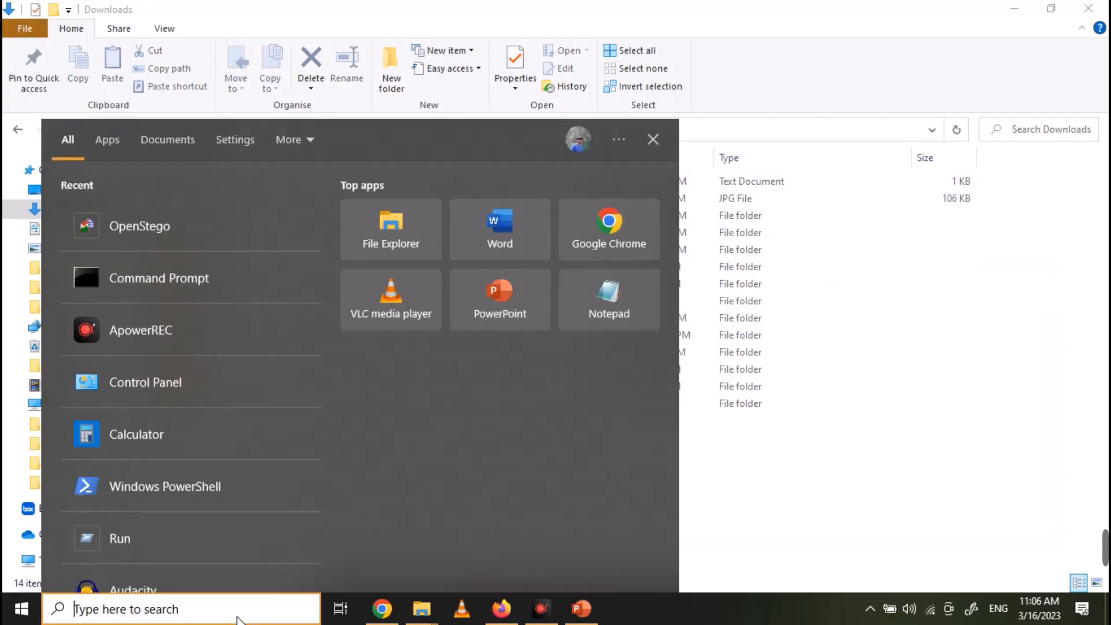
# Launch OpenStego and hide test.txt inside IMG_2761.JPG, outputting 1.bmp
pyautogui.write('op')
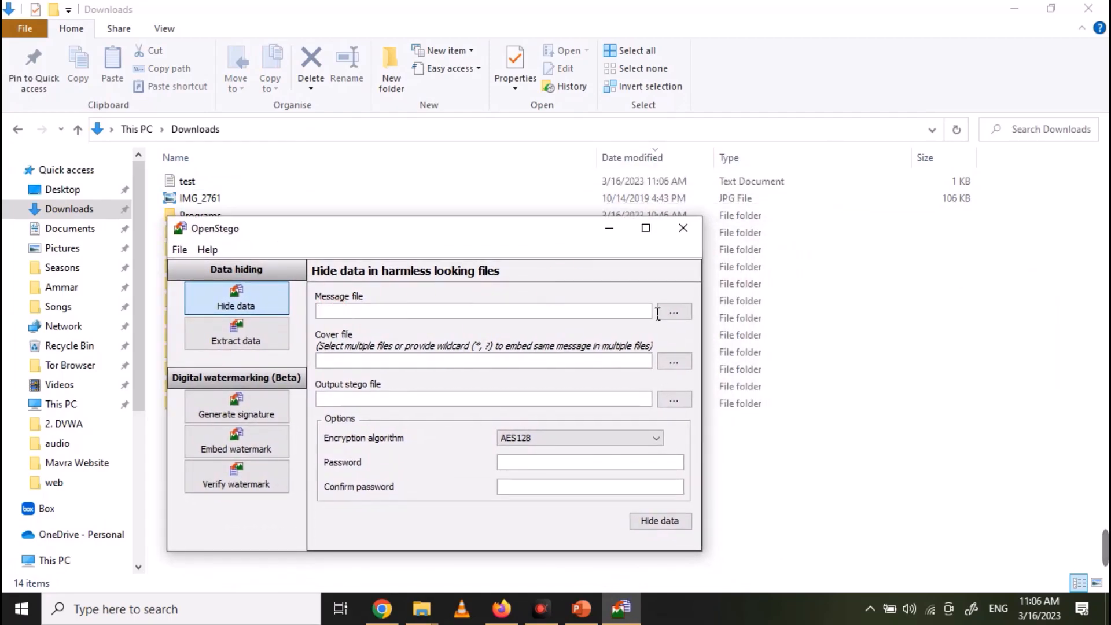
pyautogui.click(674, 311)
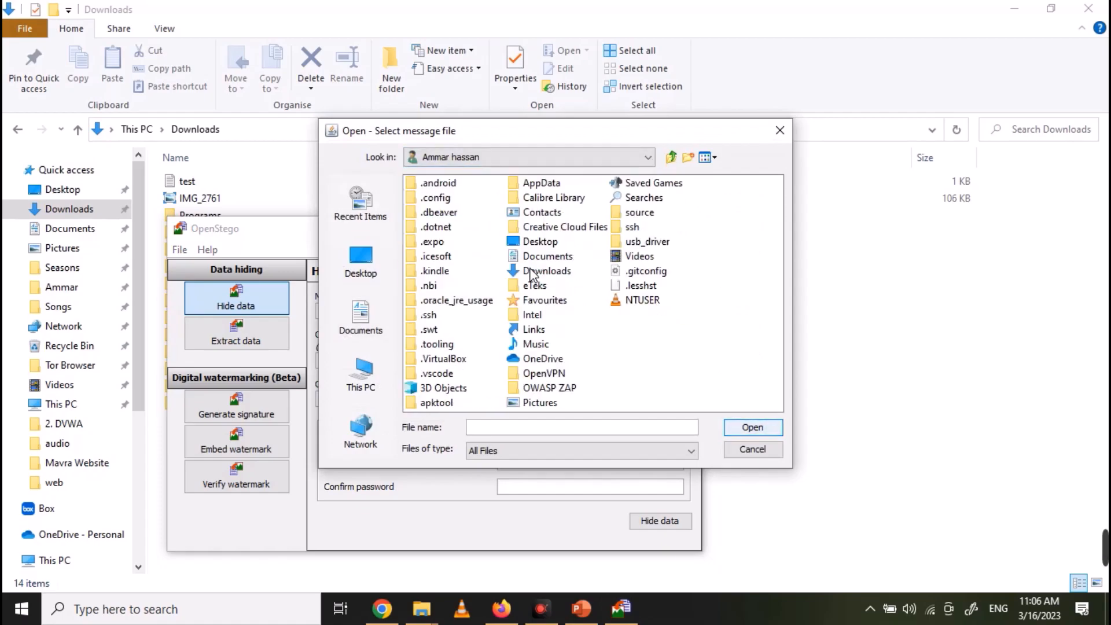
pyautogui.doubleClick(547, 271)
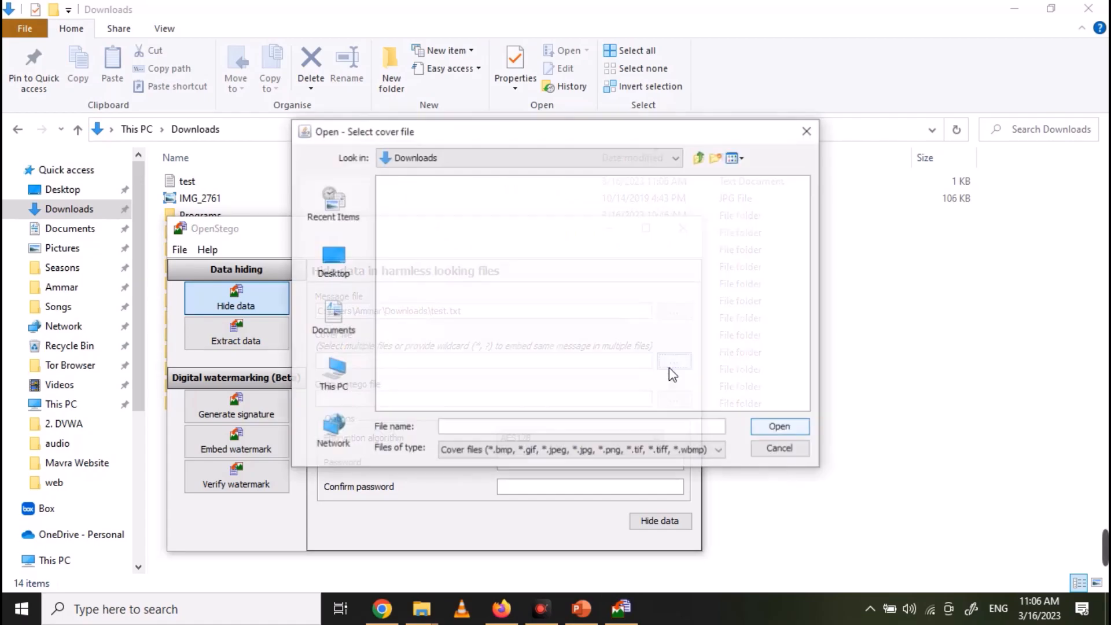
pyautogui.click(779, 425)
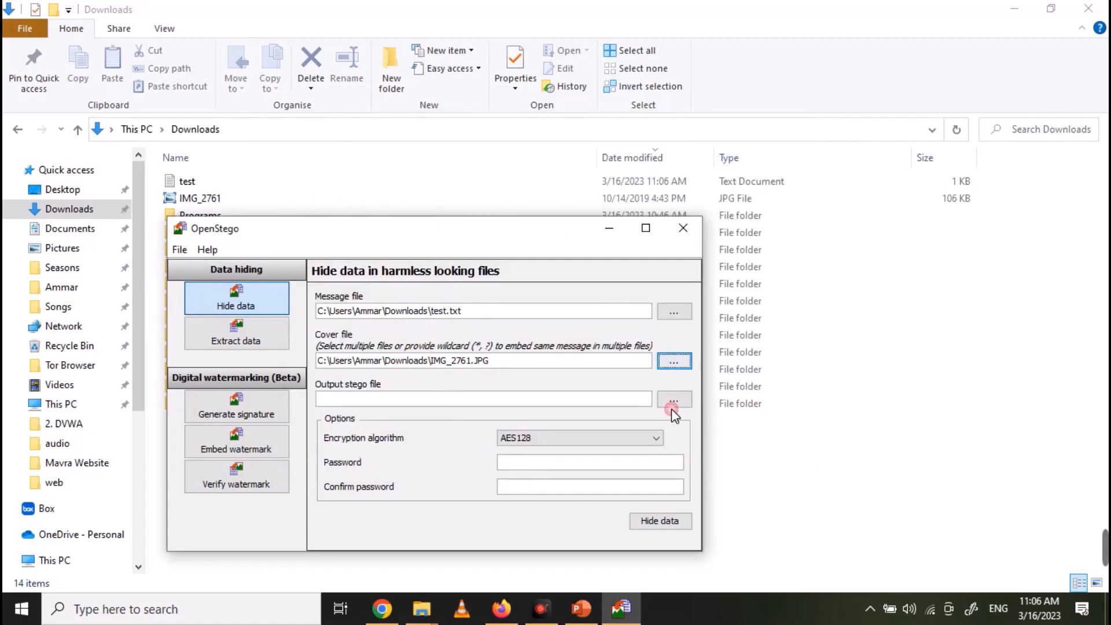
pyautogui.click(674, 399)
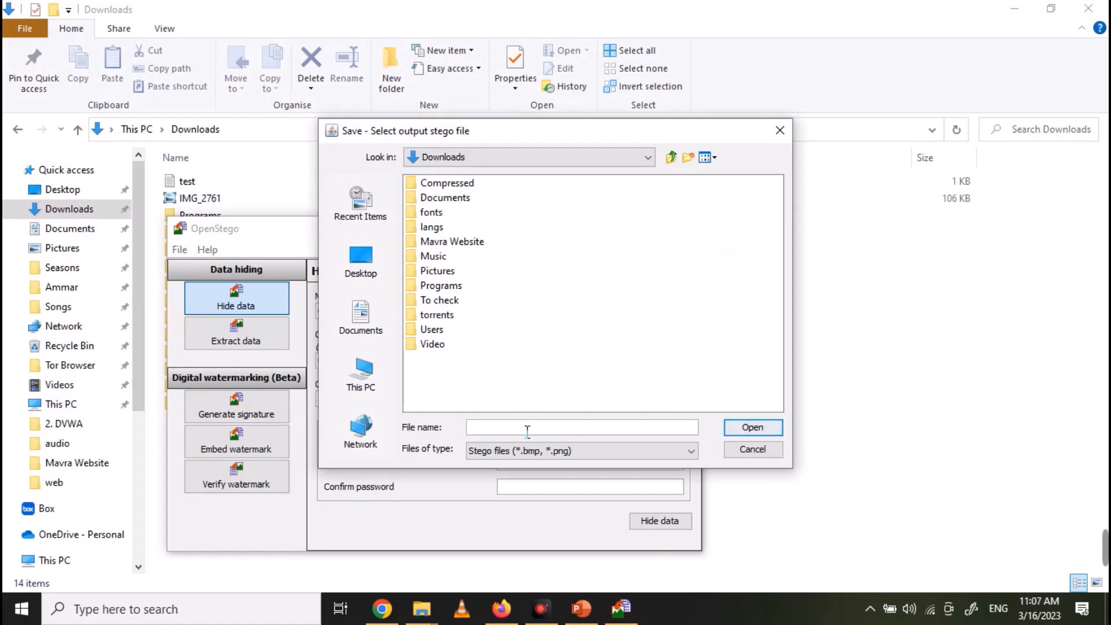
pyautogui.write('1')
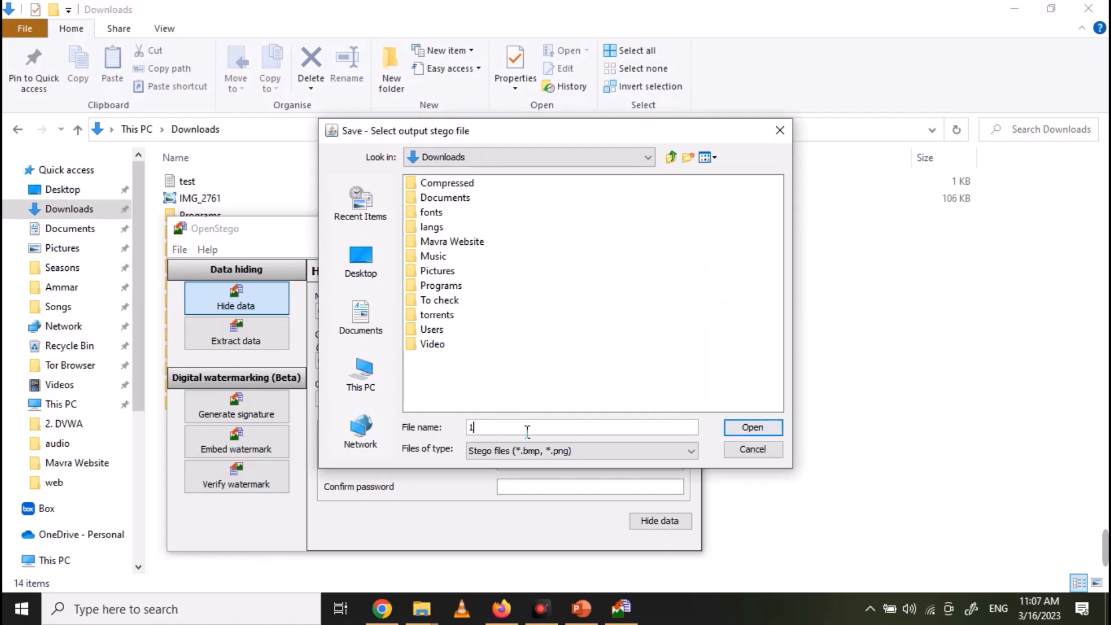
pyautogui.click(752, 428)
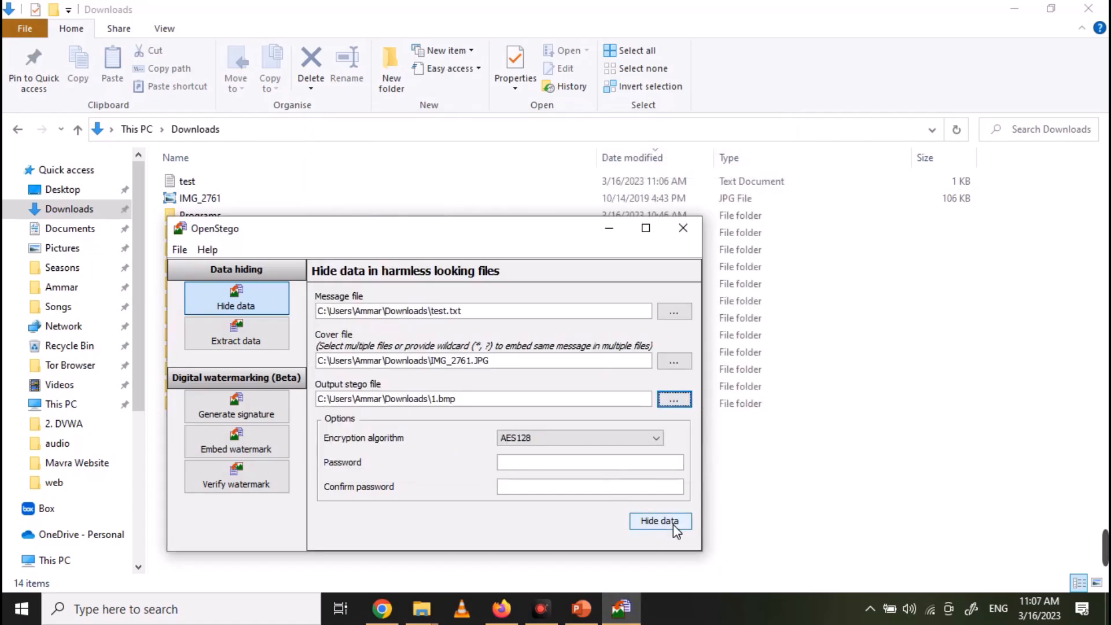
pyautogui.click(660, 522)
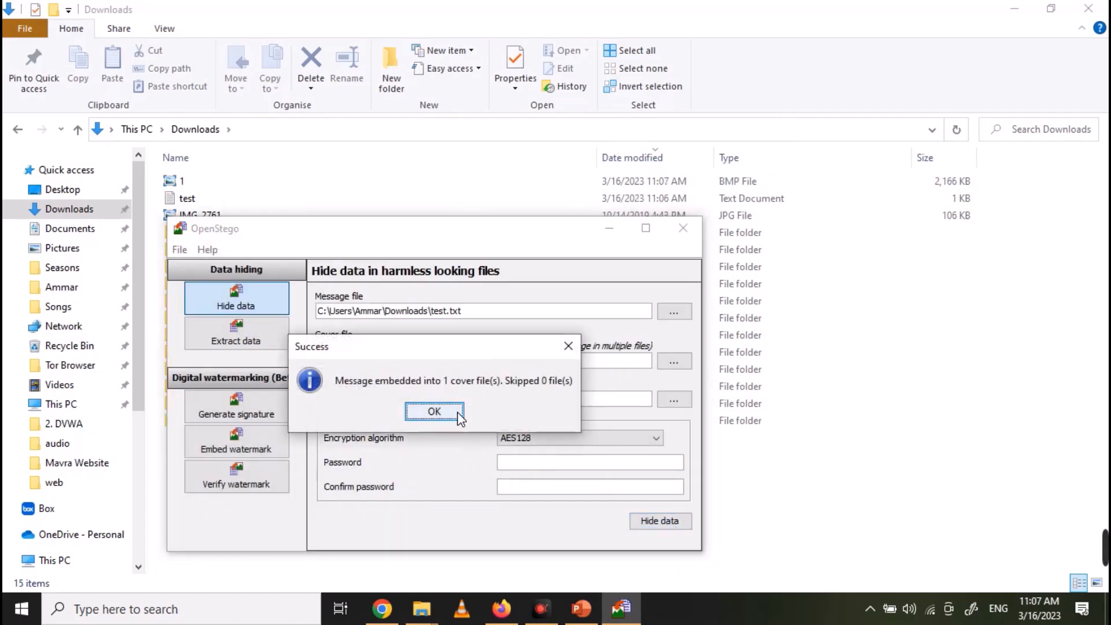
# Dismiss the success notice, open 1.bmp from Downloads, and return to OpenStego
pyautogui.click(434, 411)
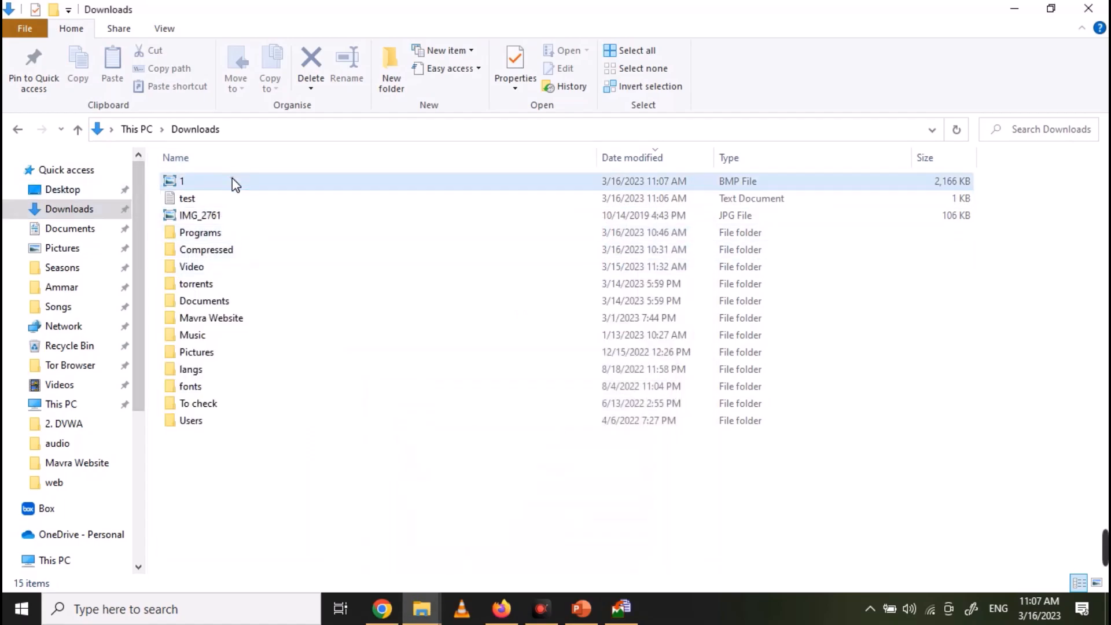
pyautogui.click(183, 181)
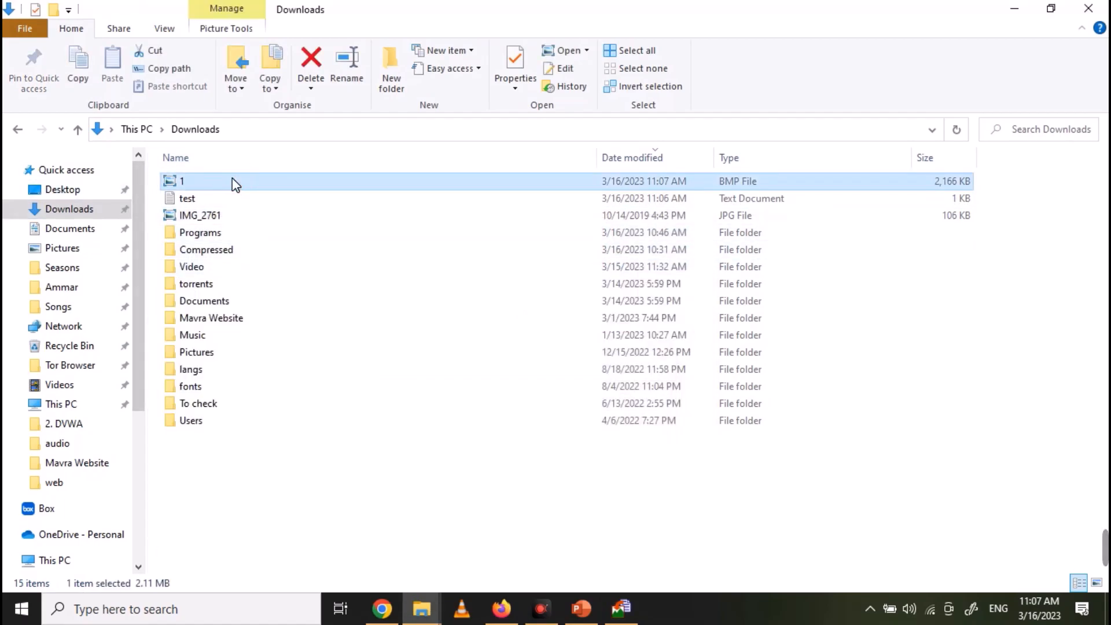
pyautogui.doubleClick(181, 181)
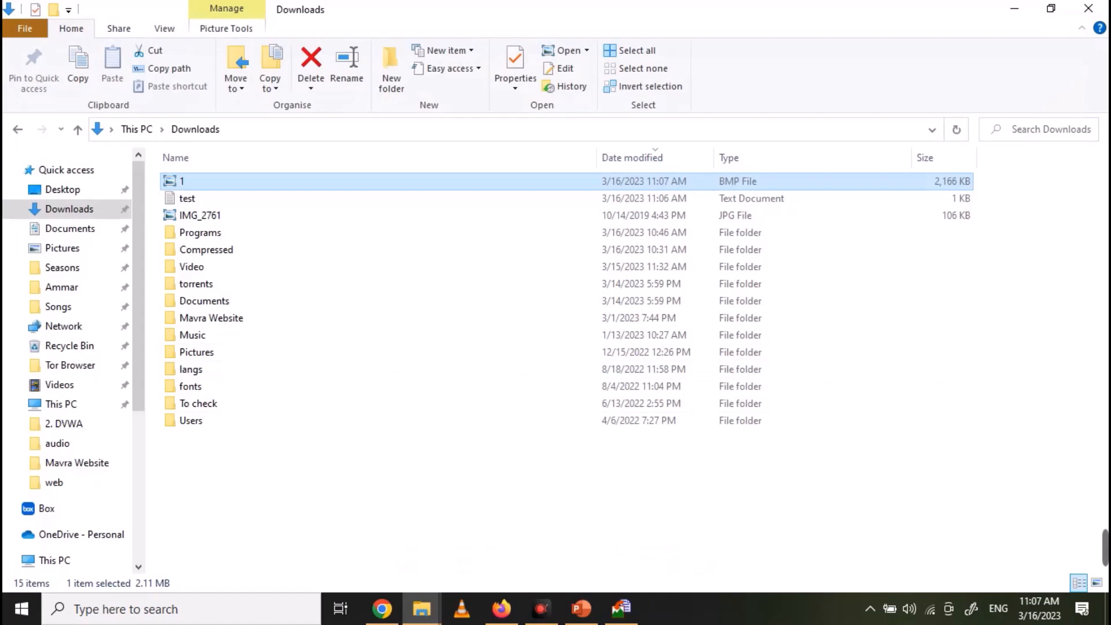
pyautogui.click(619, 607)
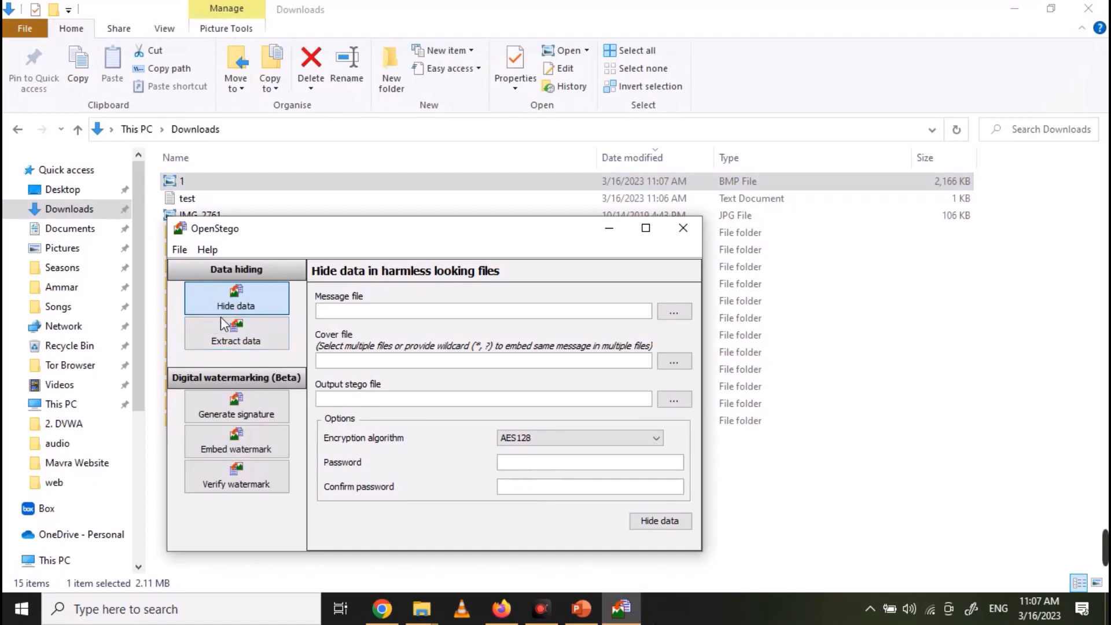
# Extract data from 1.bmp into Downloads, confirming the overwrite of test.txt
pyautogui.click(236, 340)
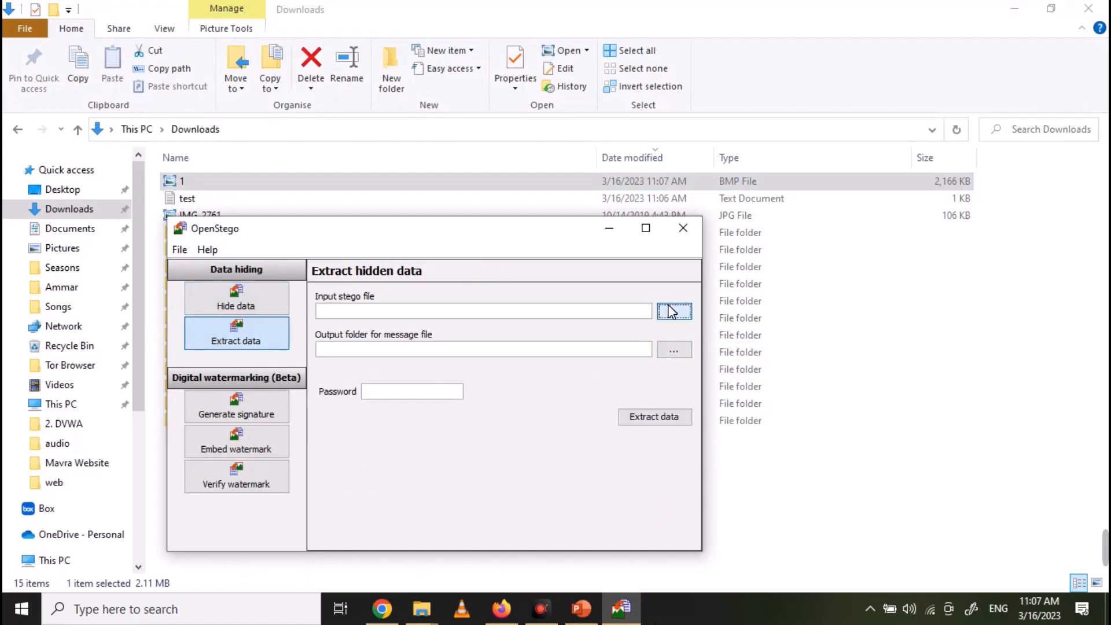
pyautogui.click(674, 310)
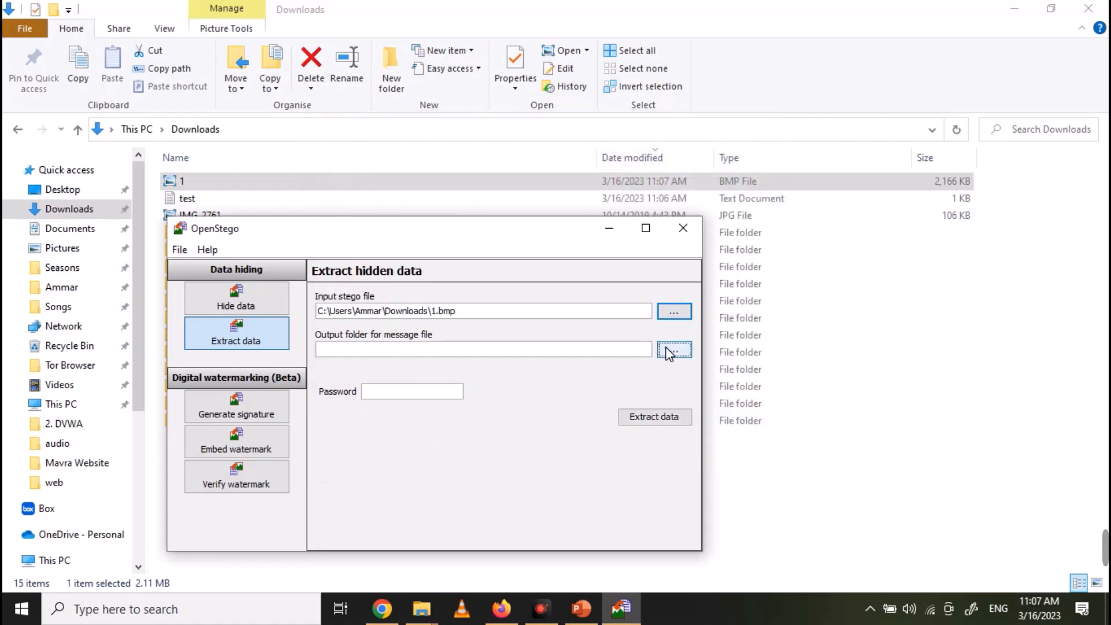
pyautogui.click(675, 349)
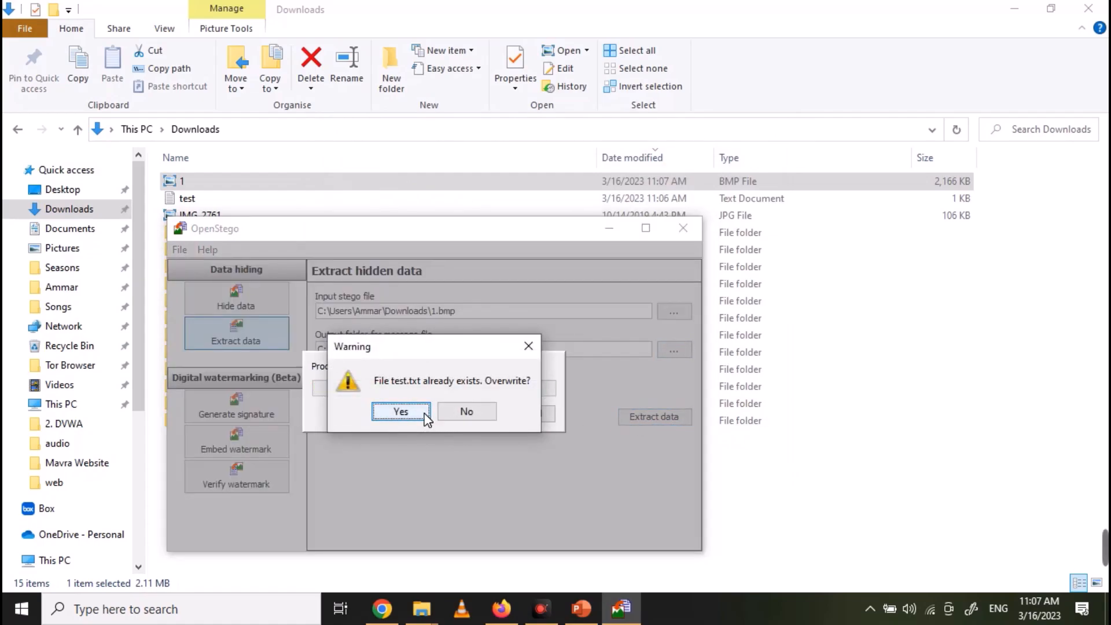
pyautogui.click(400, 411)
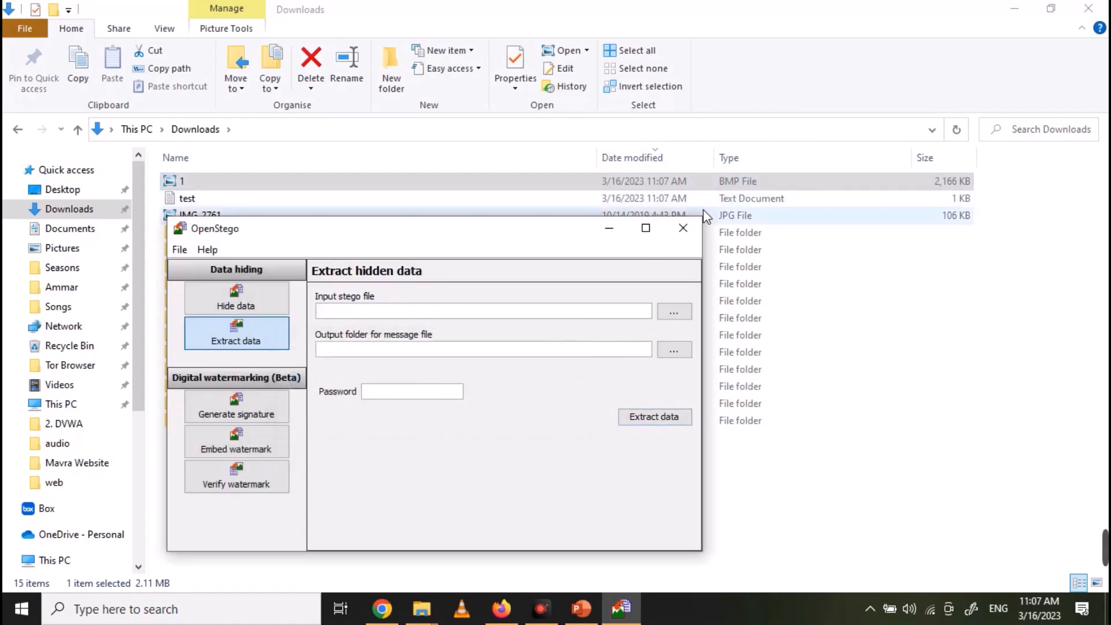
pyautogui.click(683, 228)
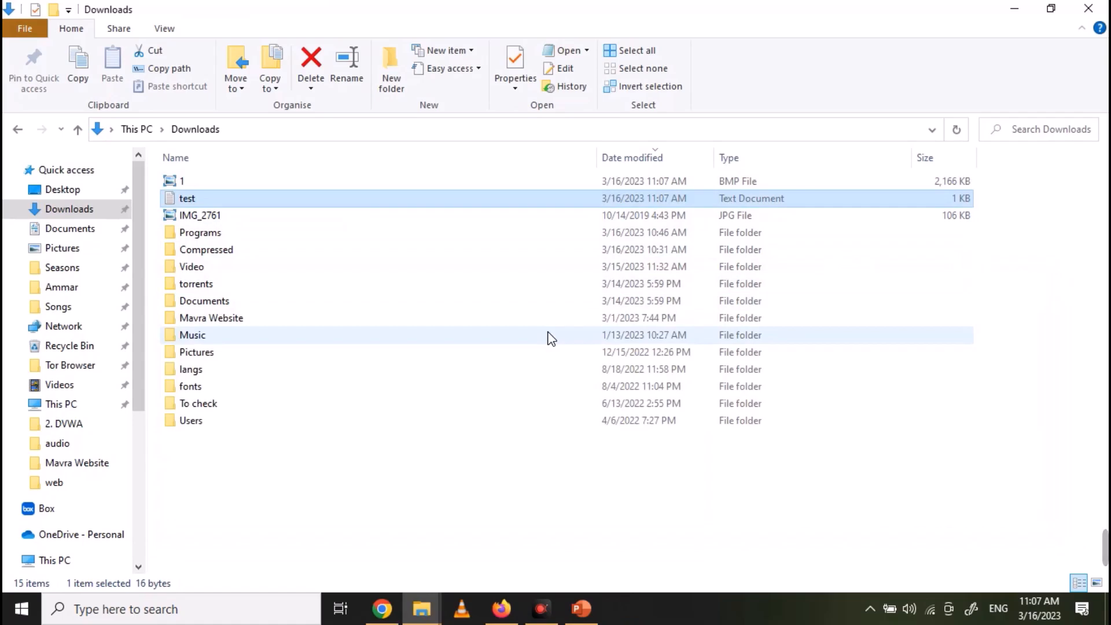
pyautogui.moveTo(457, 573)
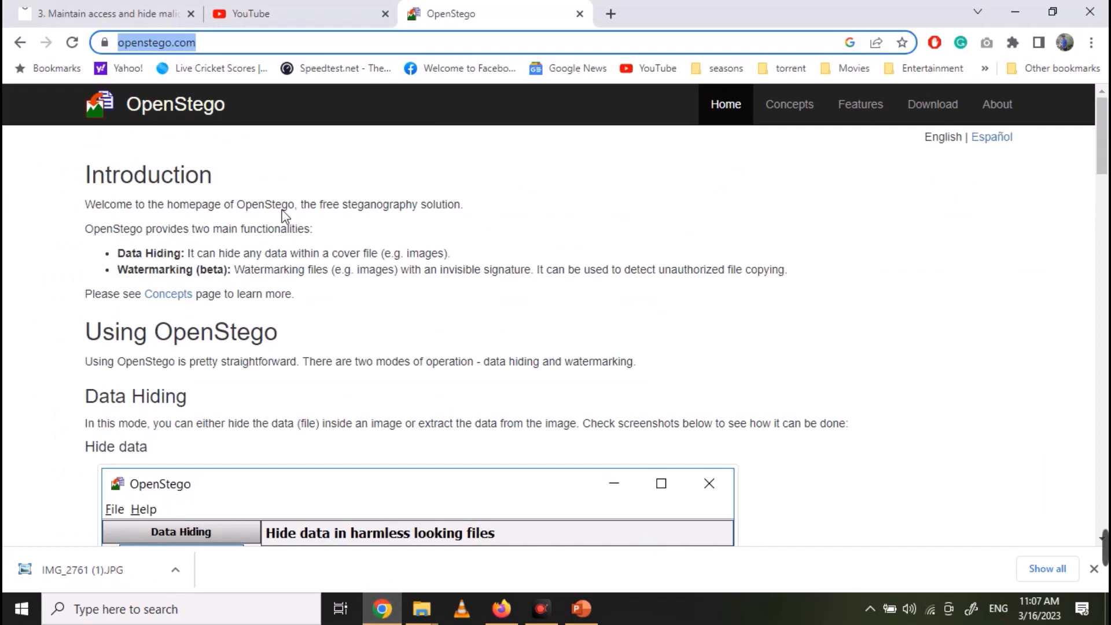
# Open stegonline.georgeom.net and upload the IMG_2761 photo from Downloads
pyautogui.write('wt')
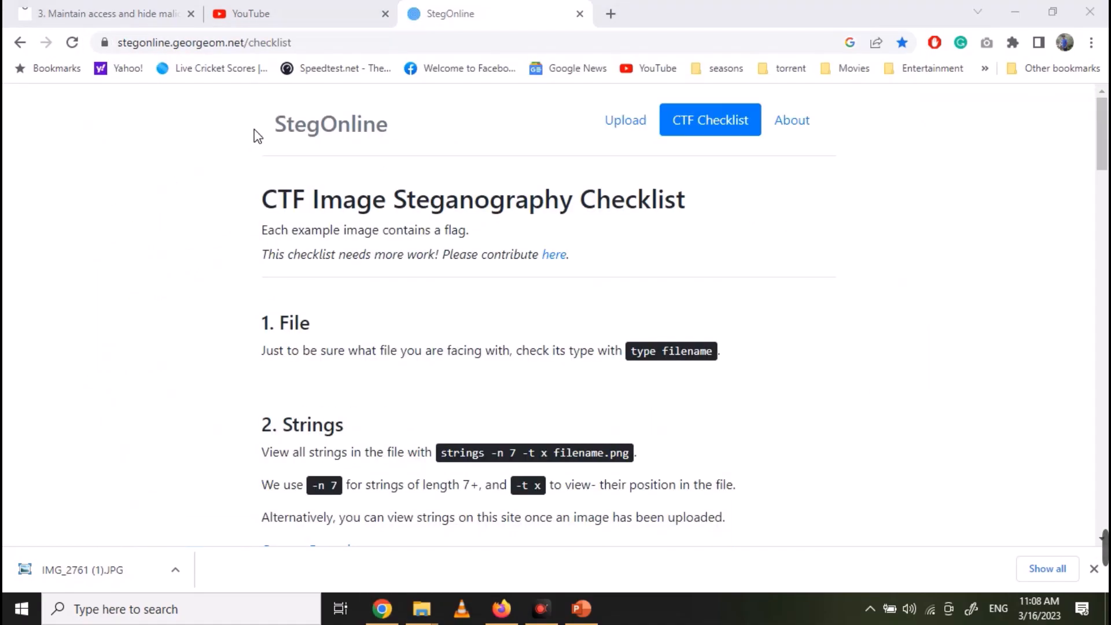
pyautogui.click(625, 120)
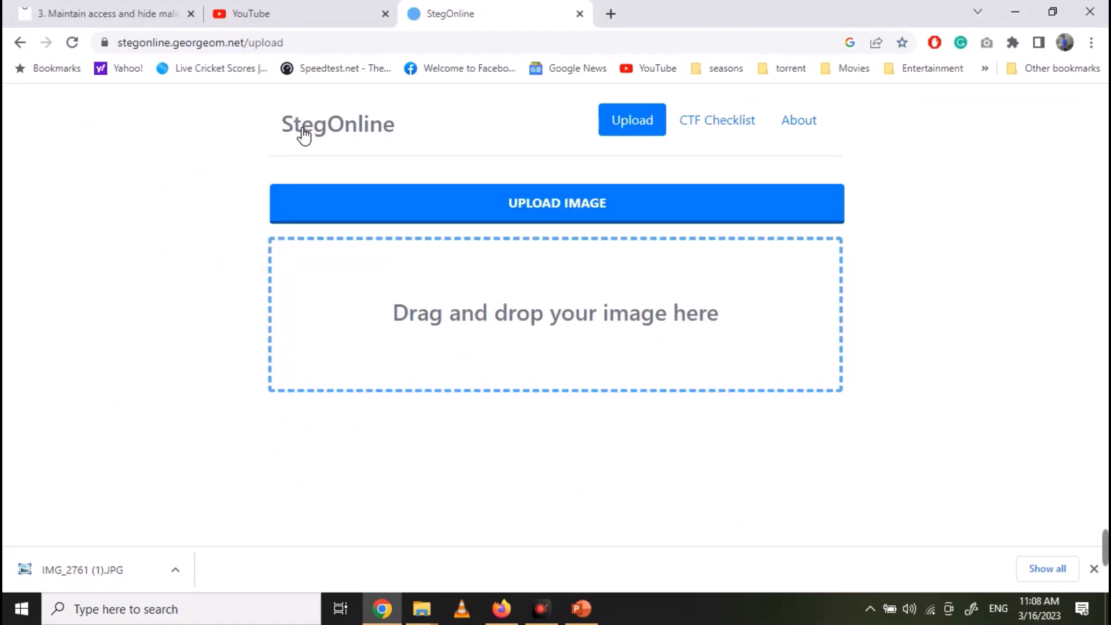
pyautogui.moveTo(524, 202)
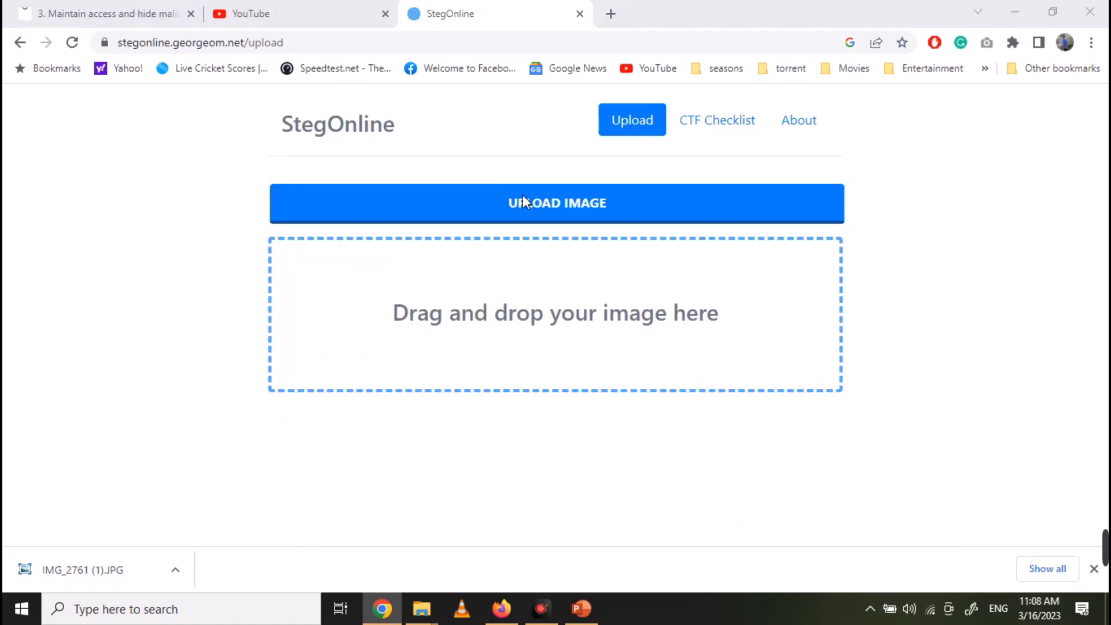
pyautogui.click(556, 202)
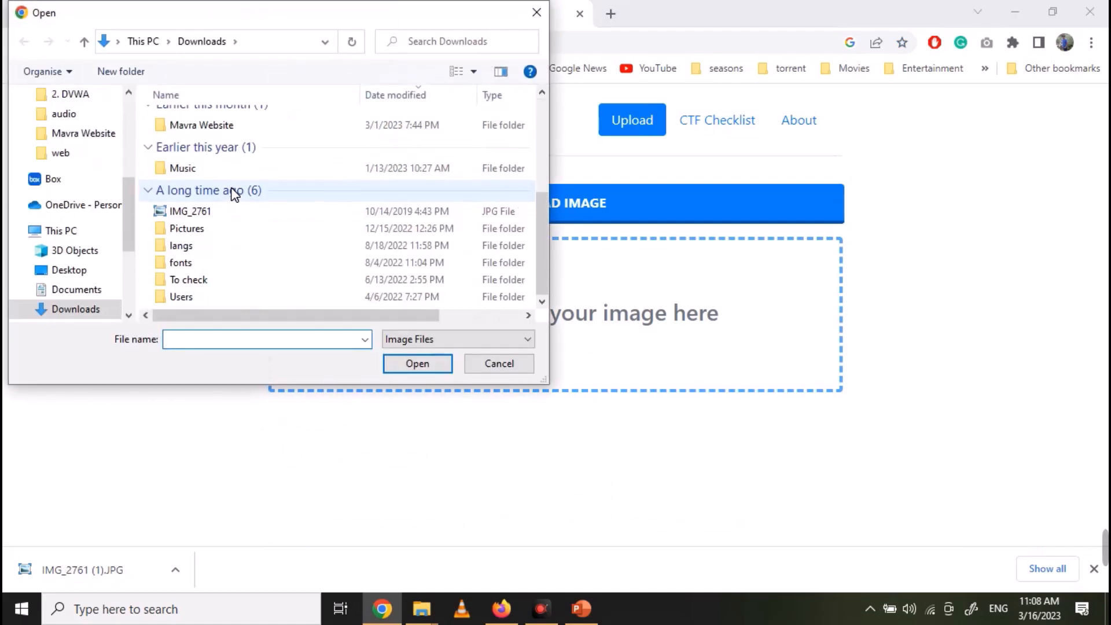
pyautogui.click(499, 363)
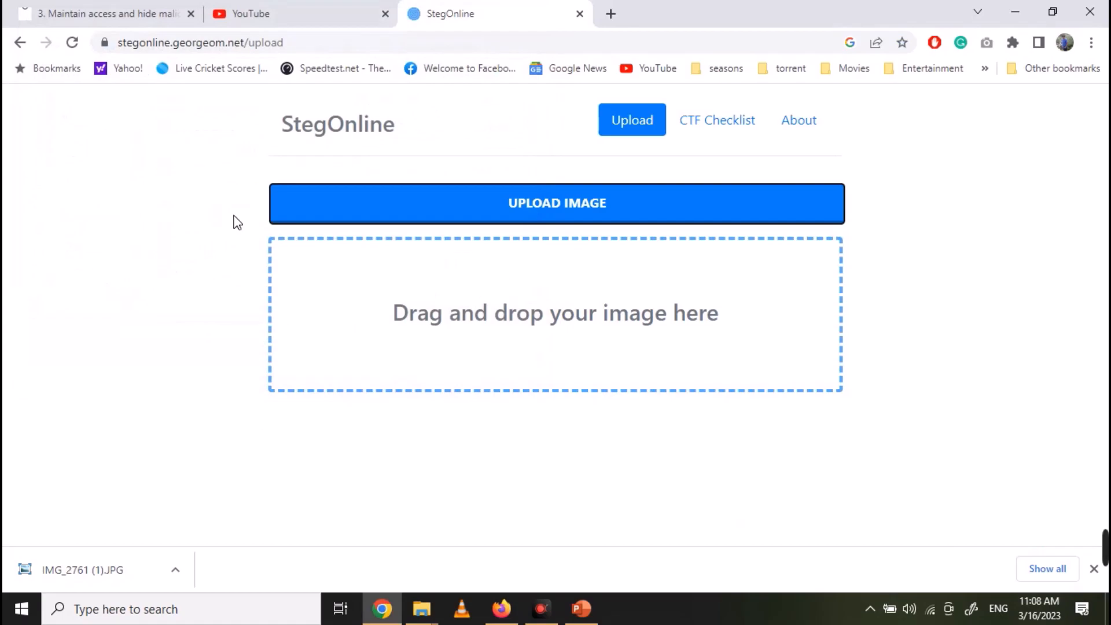
pyautogui.click(556, 203)
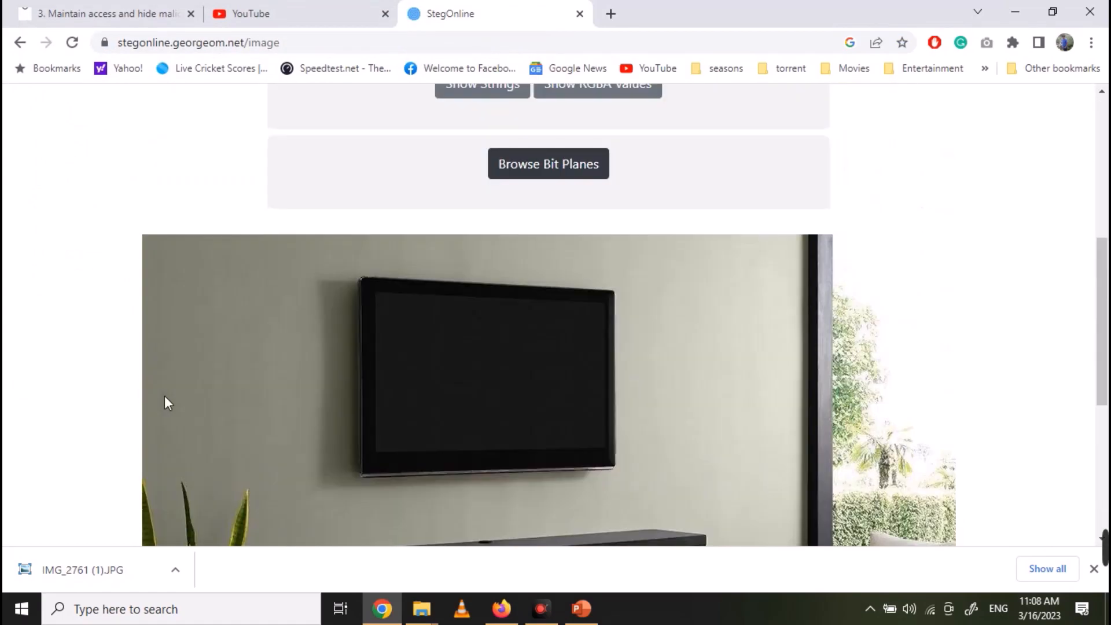
# Open StegOnline's Embed Files/Data page for the uploaded photo
pyautogui.scroll(3)
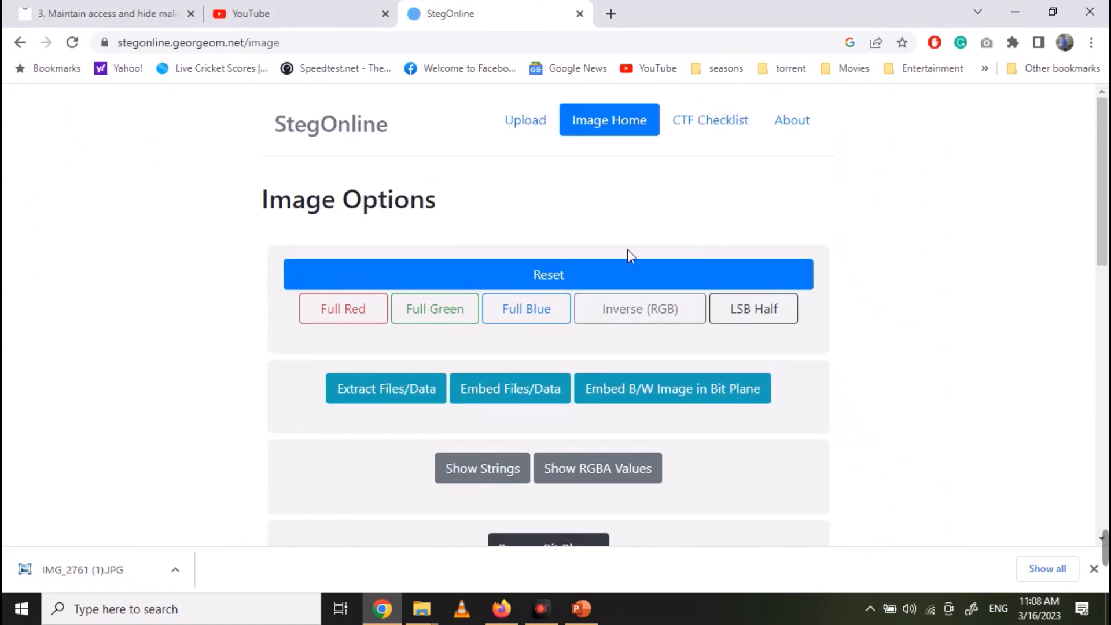
pyautogui.click(510, 388)
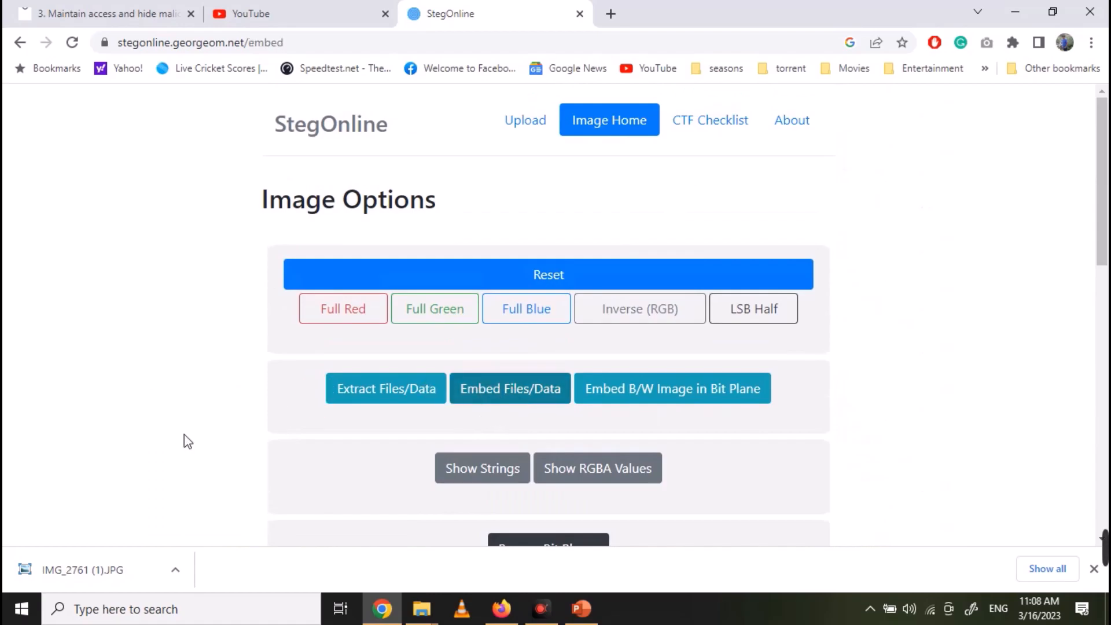
pyautogui.click(510, 388)
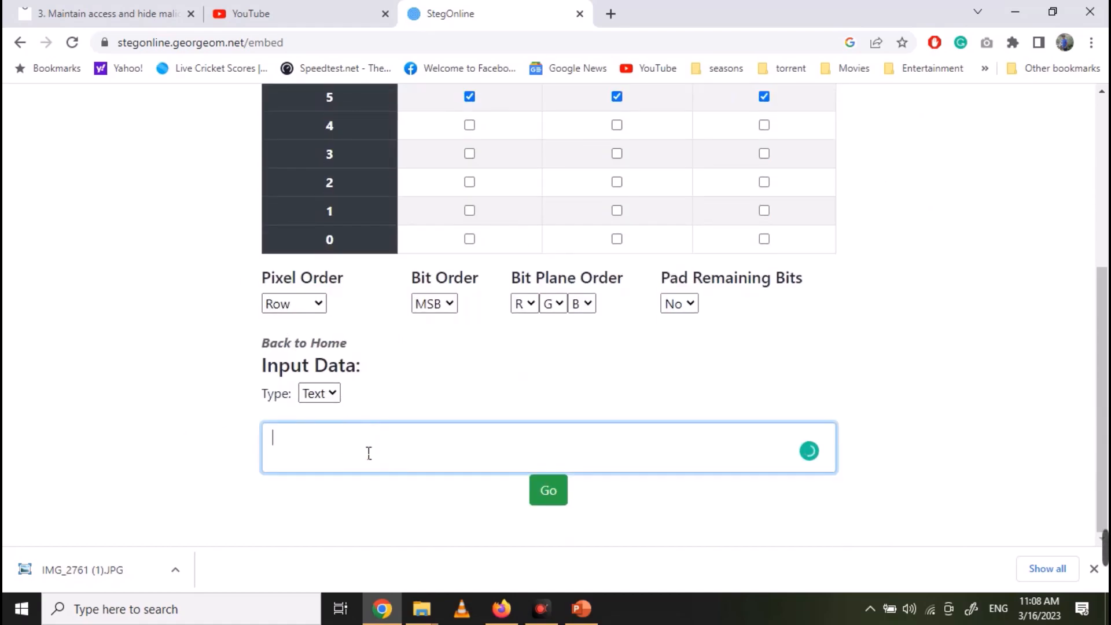
# Embed the text 'Hidden Mesasge' into the photo
pyautogui.write('Hidden')
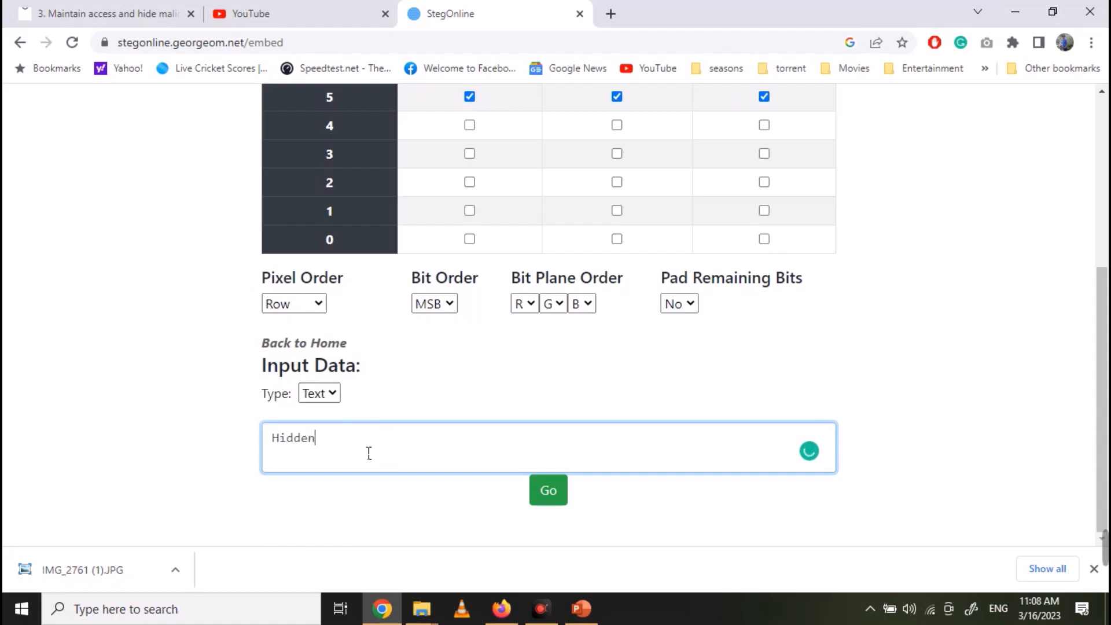
pyautogui.write('Mesasge')
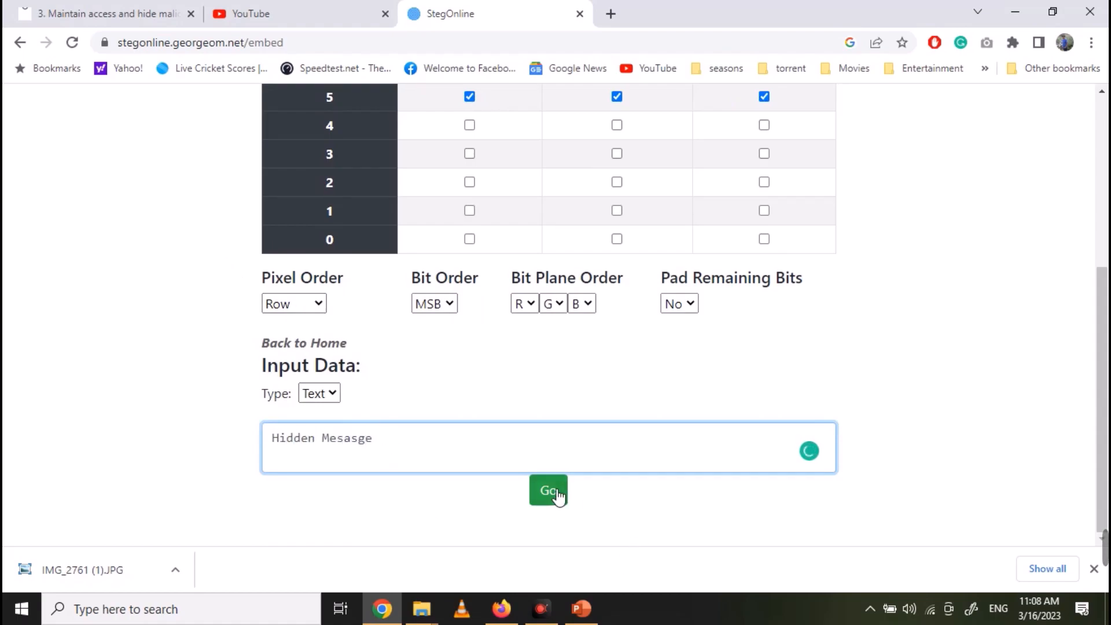
pyautogui.click(548, 490)
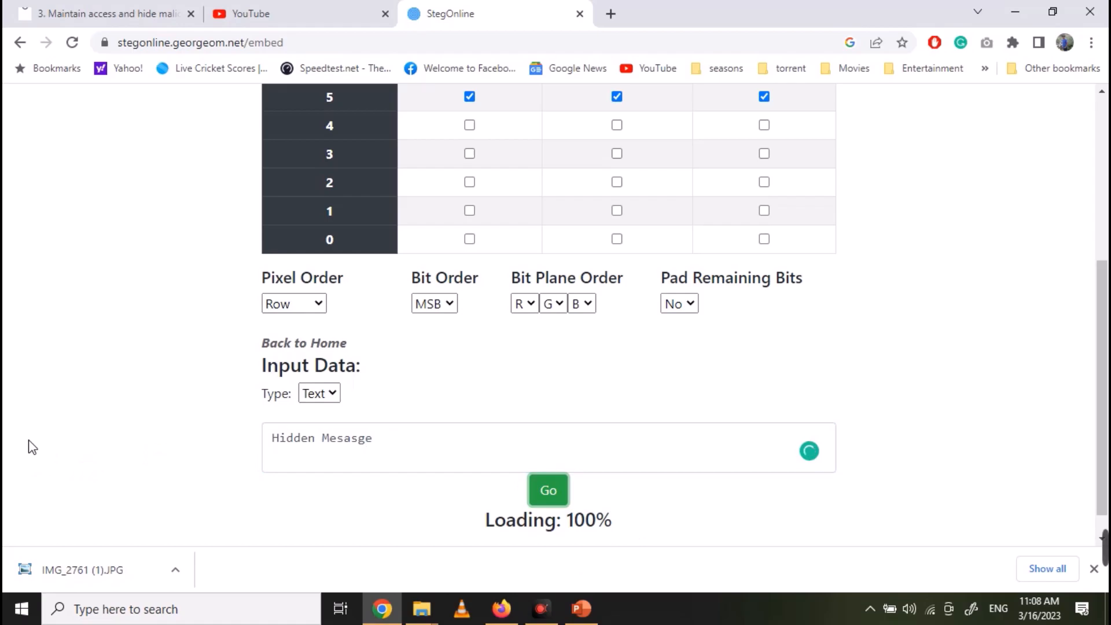
pyautogui.click(548, 490)
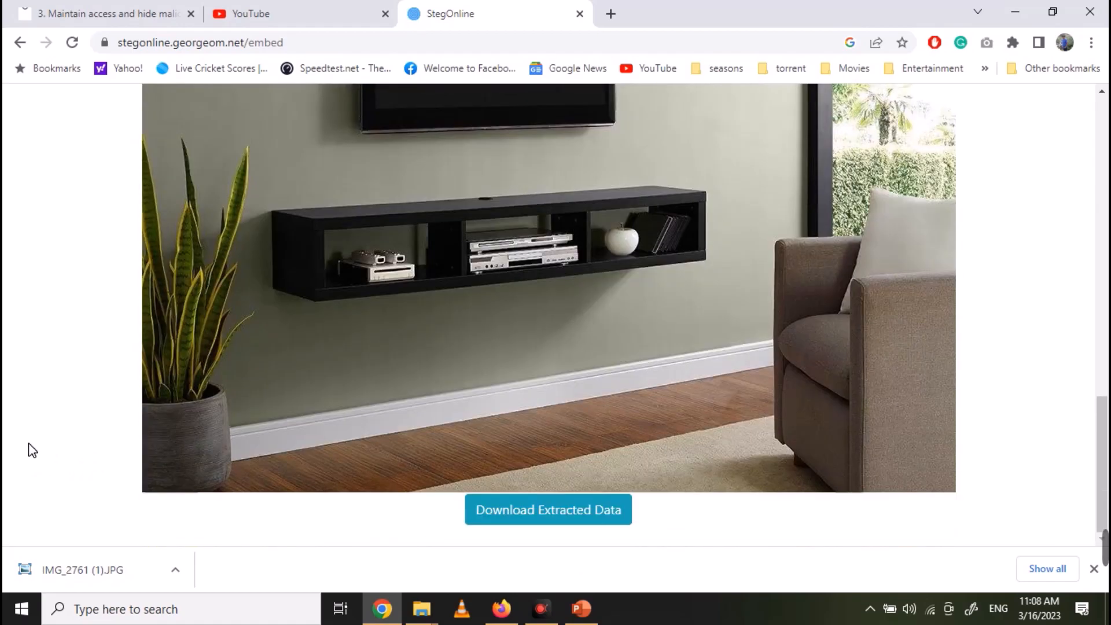
# Download the stego image and open IMG_2761 (1) from Downloads
pyautogui.click(543, 509)
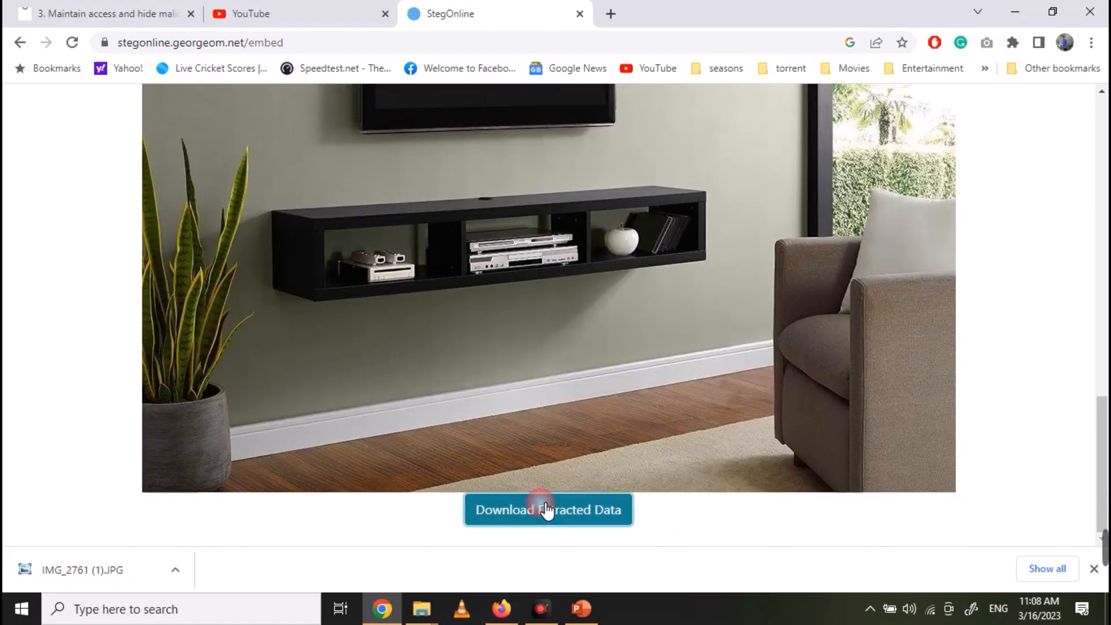
pyautogui.click(545, 510)
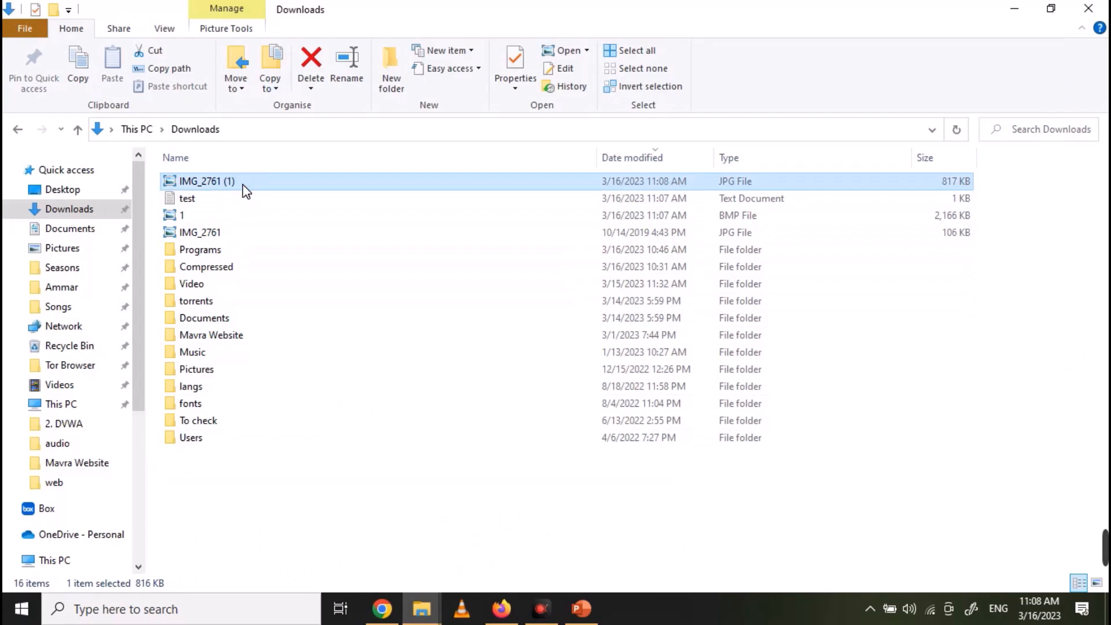
pyautogui.doubleClick(207, 181)
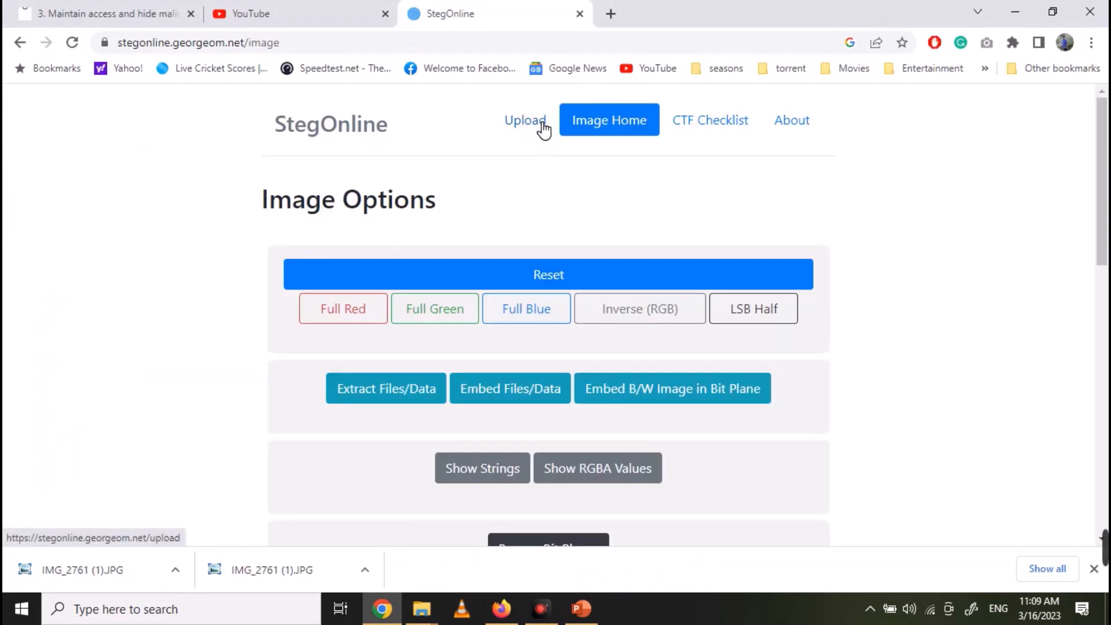
# Upload the downloaded IMG_2761 (1).JPG to StegOnline and scroll to the extract options
pyautogui.click(525, 120)
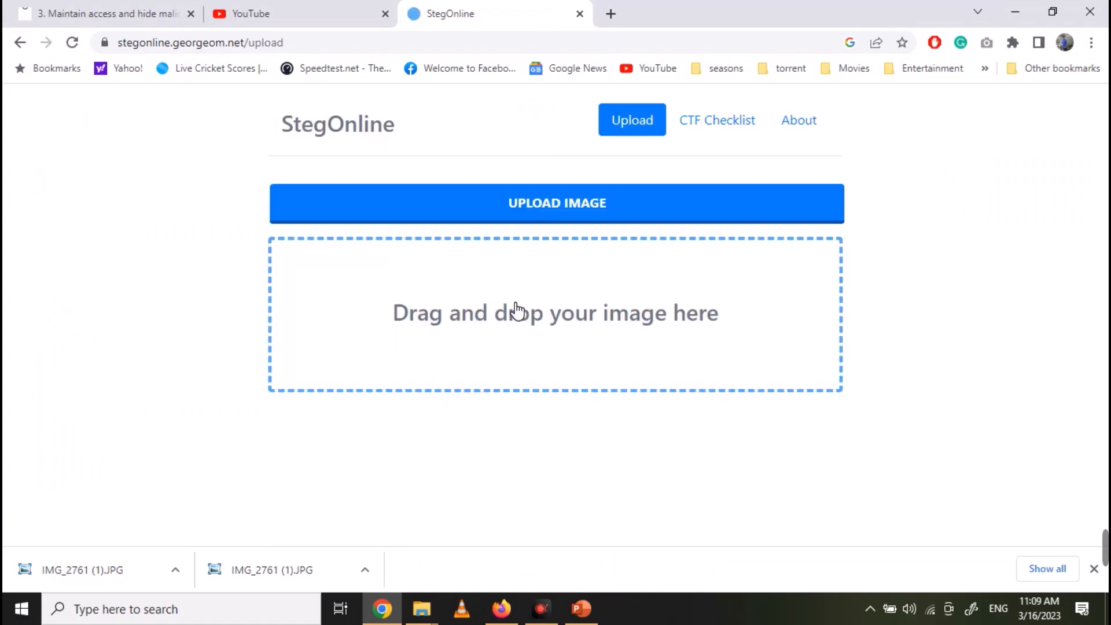
pyautogui.click(557, 203)
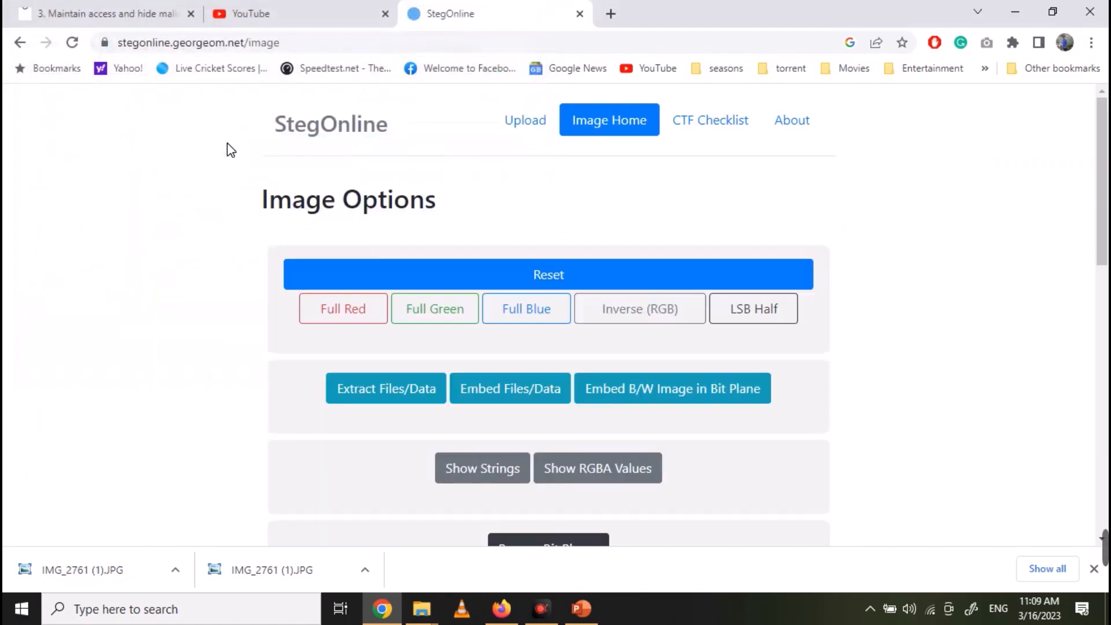
pyautogui.scroll(-3)
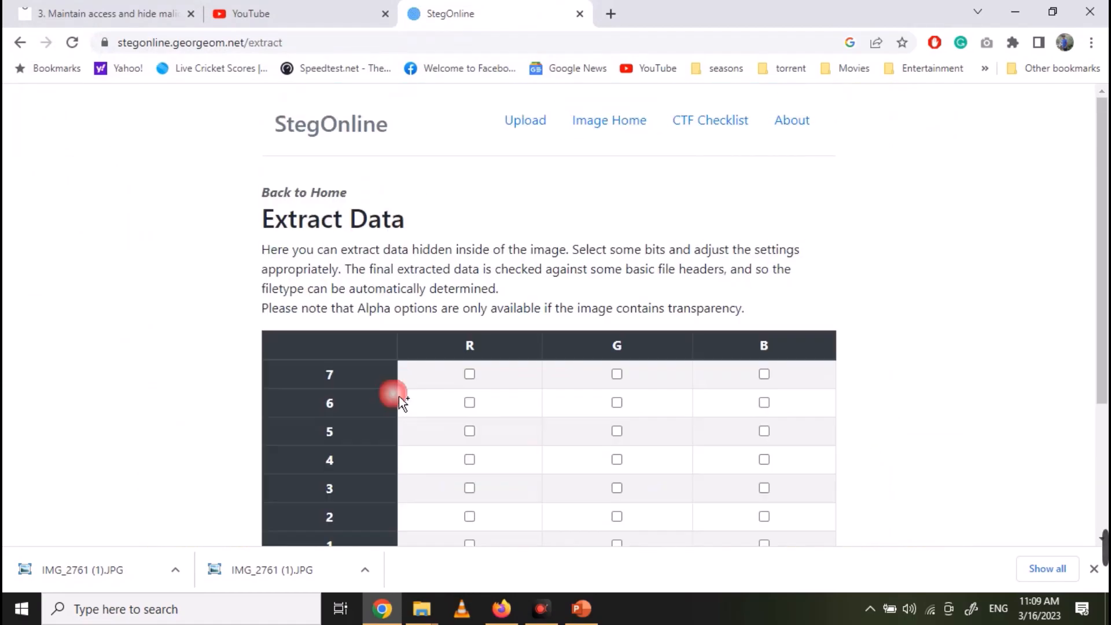
# Extract bit 5 of the red and green channels and select the recovered 'Hidden Mesasge' text
pyautogui.click(468, 431)
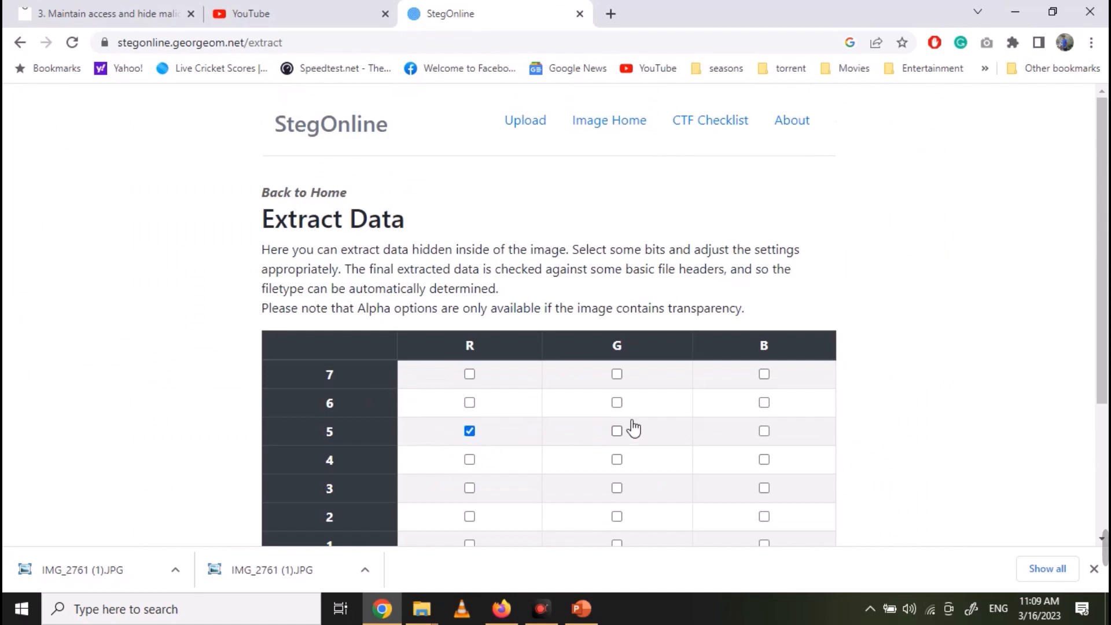
pyautogui.click(616, 431)
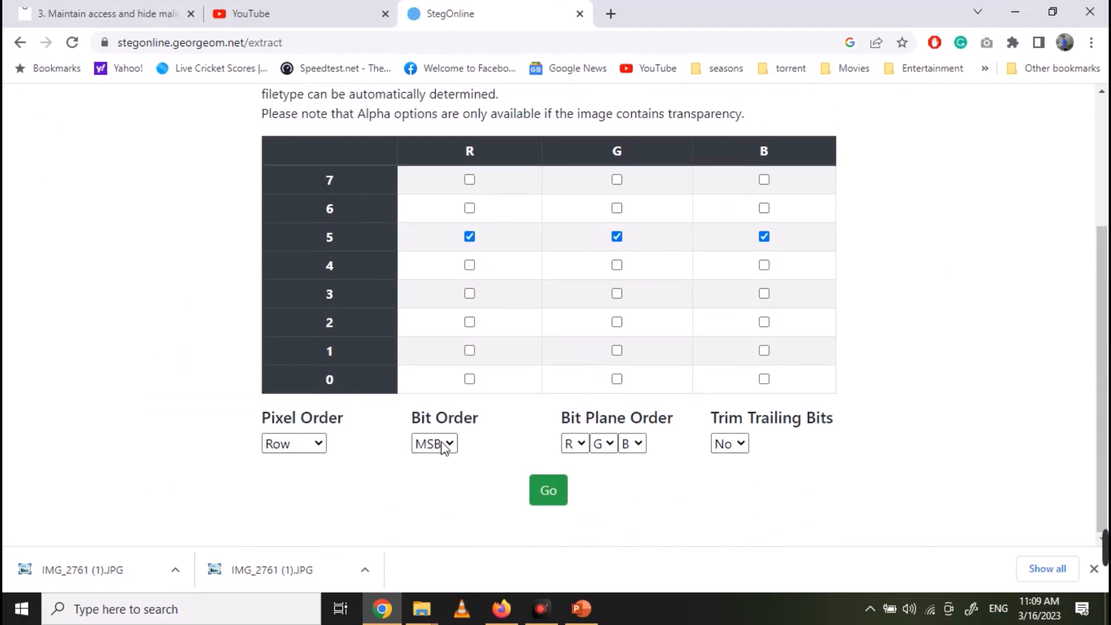
pyautogui.click(548, 490)
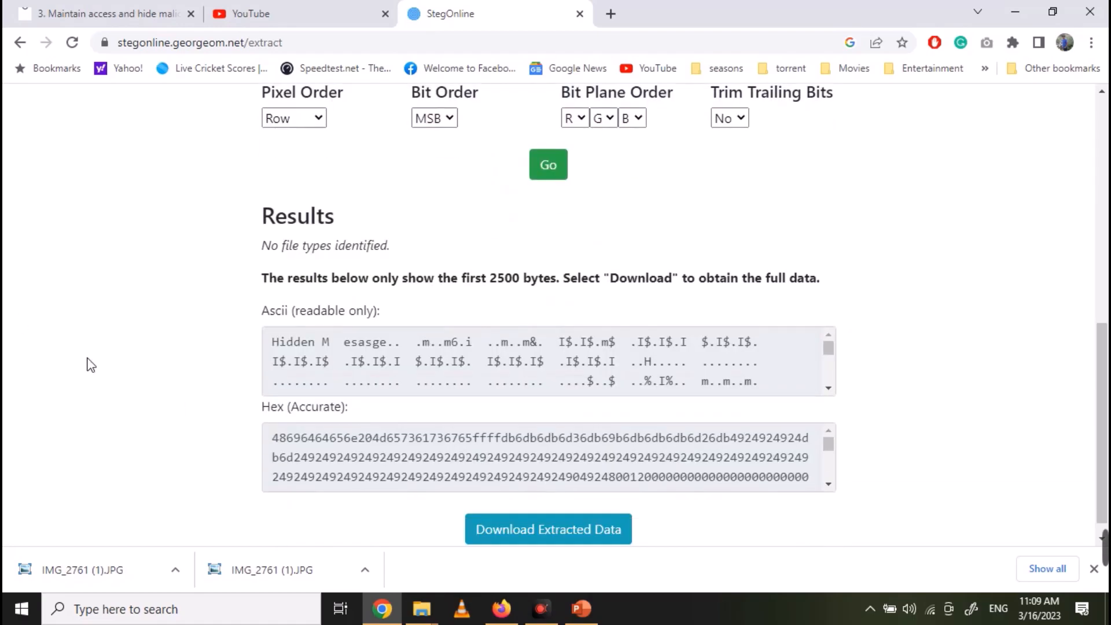
pyautogui.moveTo(271, 341); pyautogui.dragTo(386, 341)
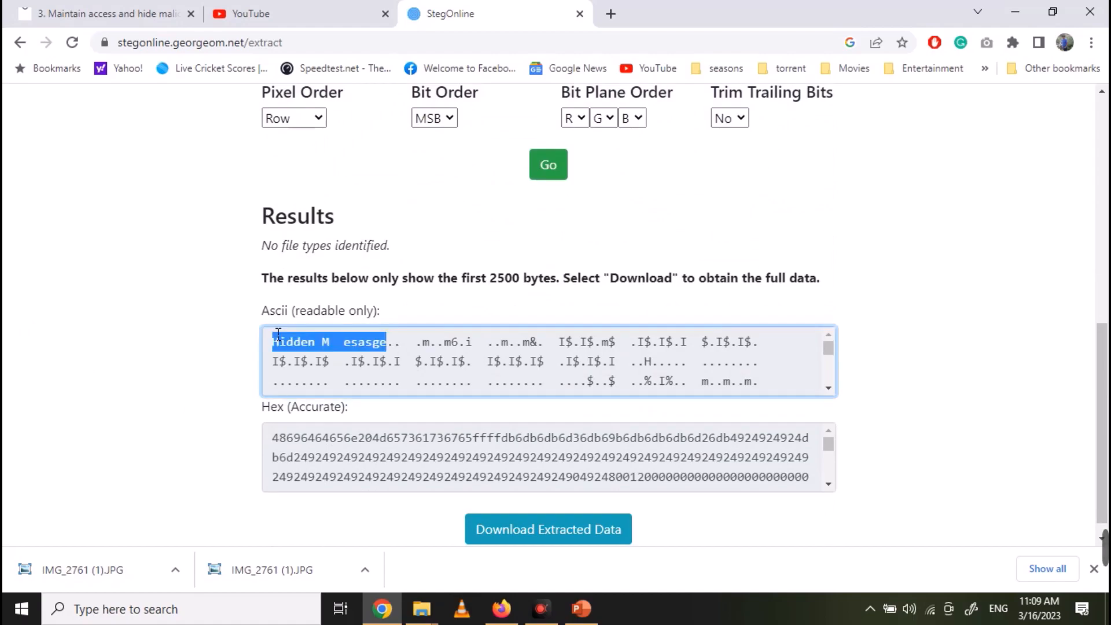
pyautogui.moveTo(16, 296)
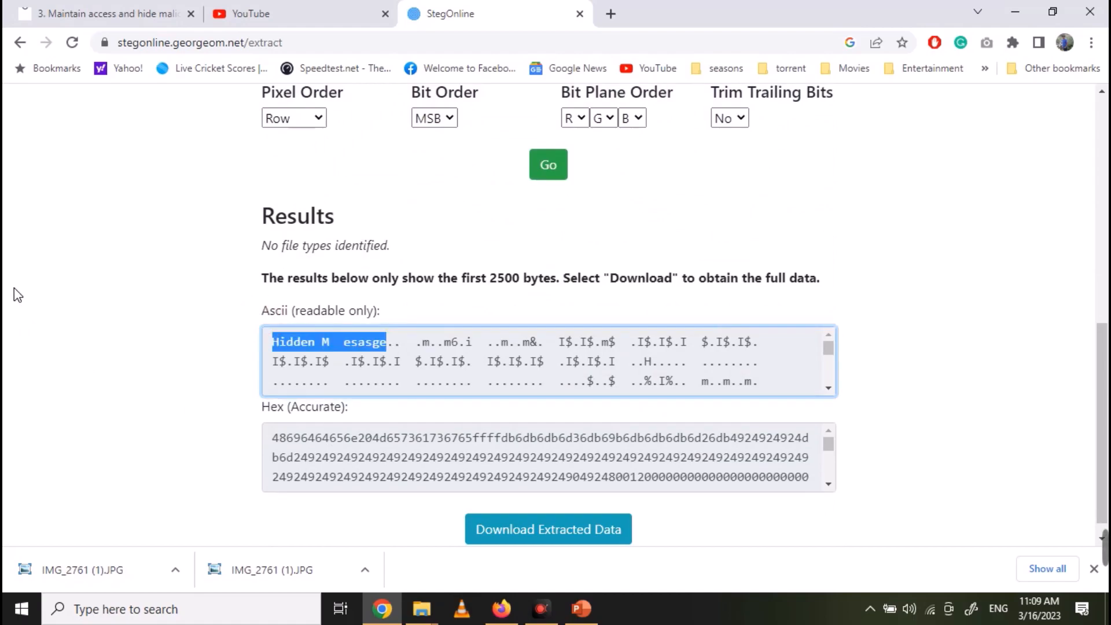